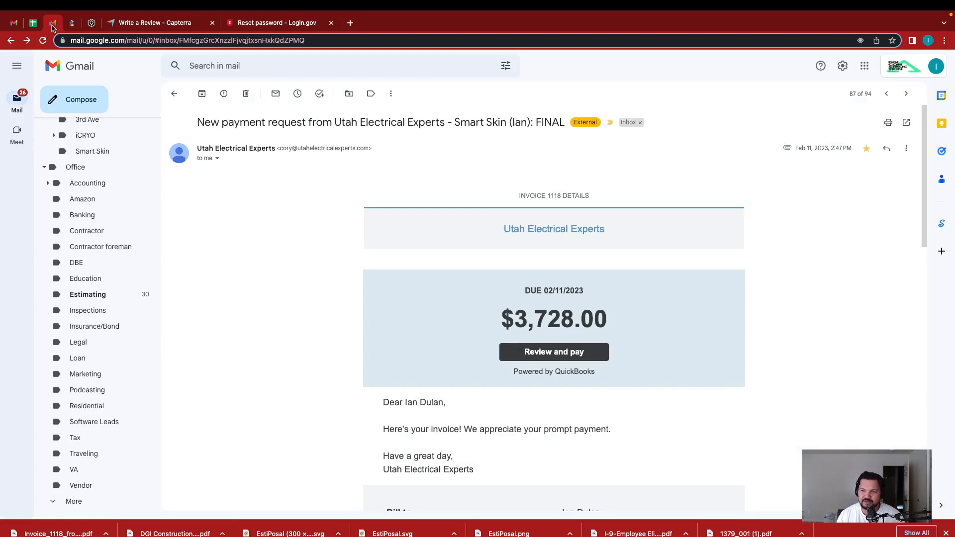
{"action": "mouse_move", "coordinate": [540, 329]}
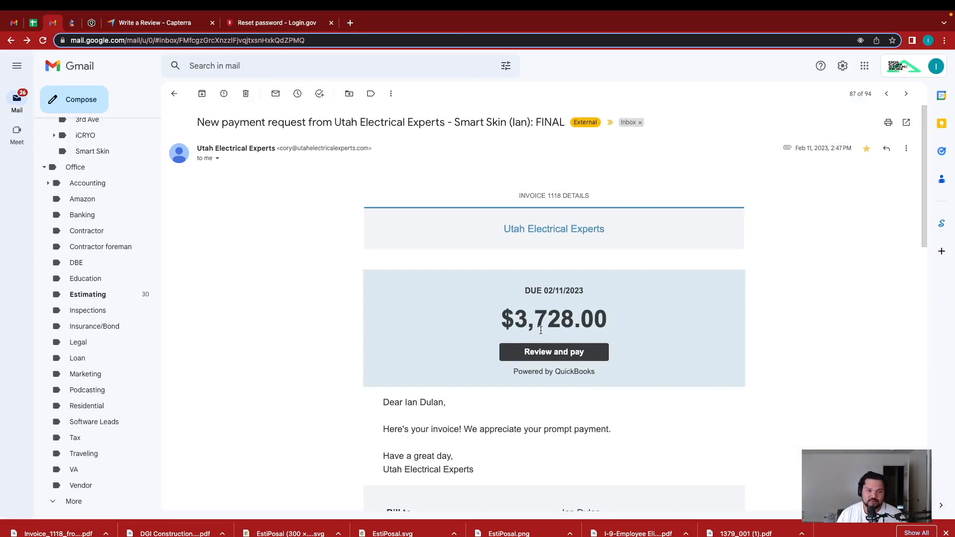
- Read through the $3,728.00 Utah Electrical Experts invoice email, then switch to Contractor Foreman
{"action": "scroll", "scroll_direction": "down", "scroll_amount": 3}
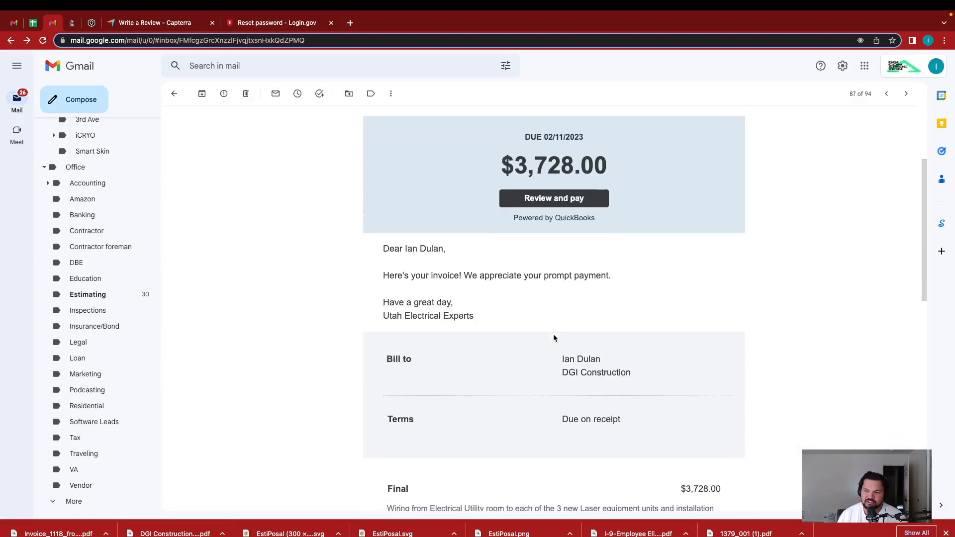
{"action": "scroll", "scroll_direction": "down", "scroll_amount": 3}
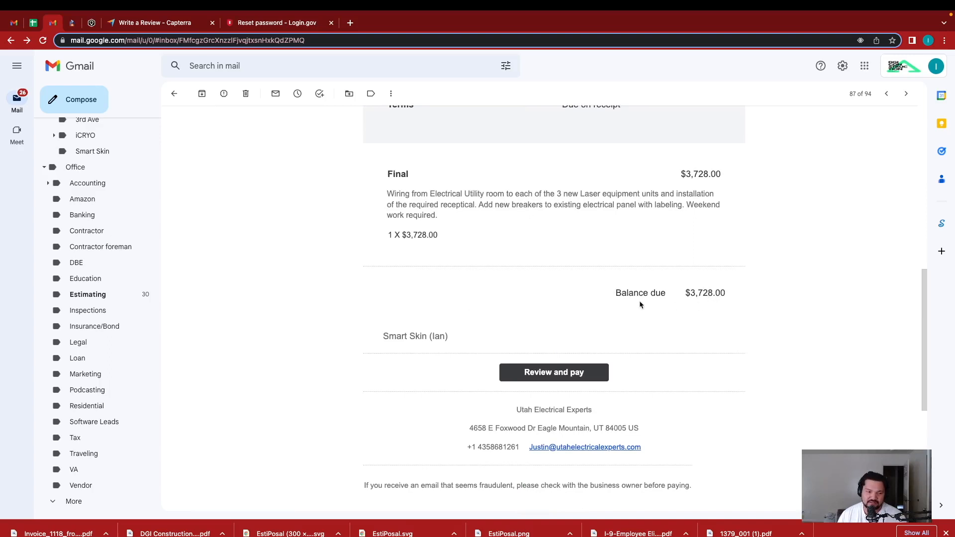
{"action": "scroll", "scroll_direction": "down", "scroll_amount": 3}
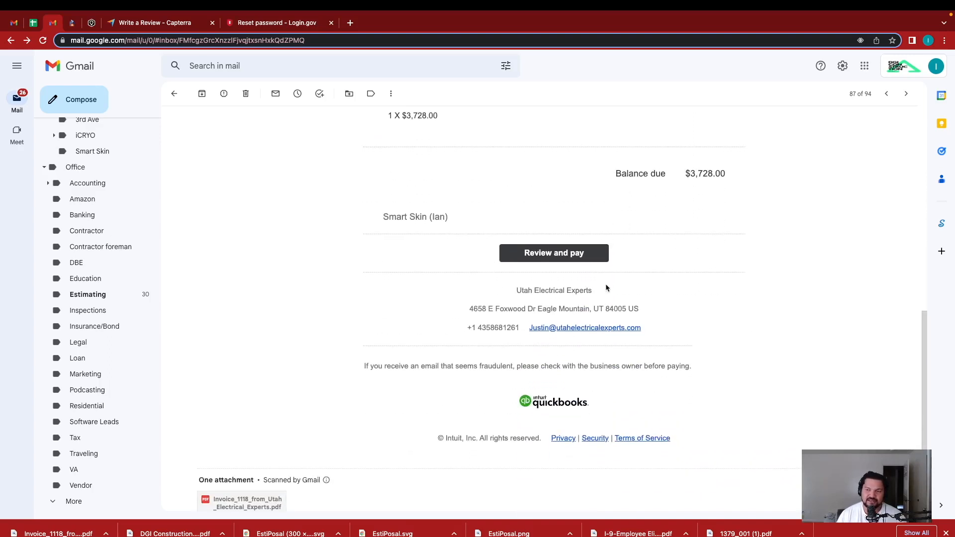
{"action": "scroll", "scroll_direction": "down", "scroll_amount": 3}
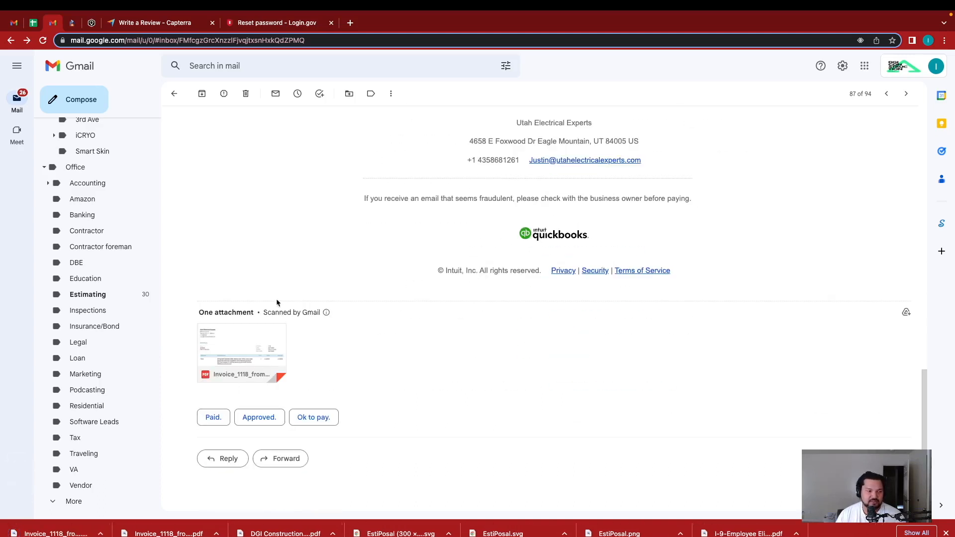
{"action": "mouse_move", "coordinate": [242, 352]}
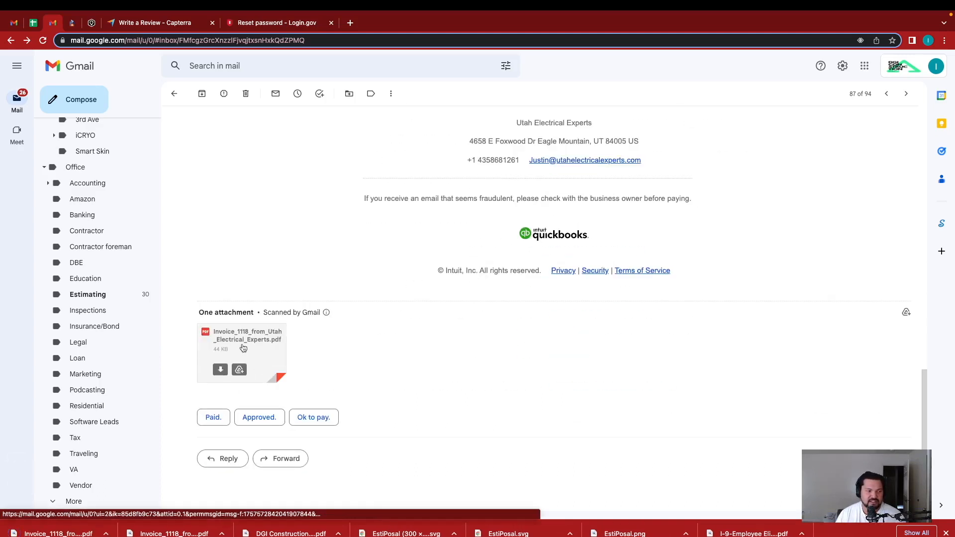
{"action": "left_click", "coordinate": [71, 23]}
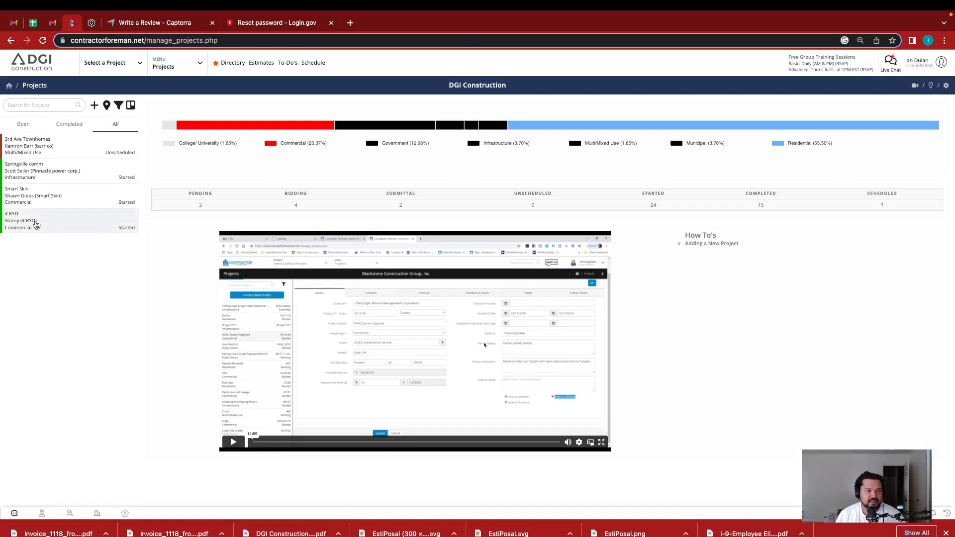
- Start a new bill from Smart Skin's Financial tab, numbered 553761 and dated 03/01/2023
{"action": "left_click", "coordinate": [33, 195]}
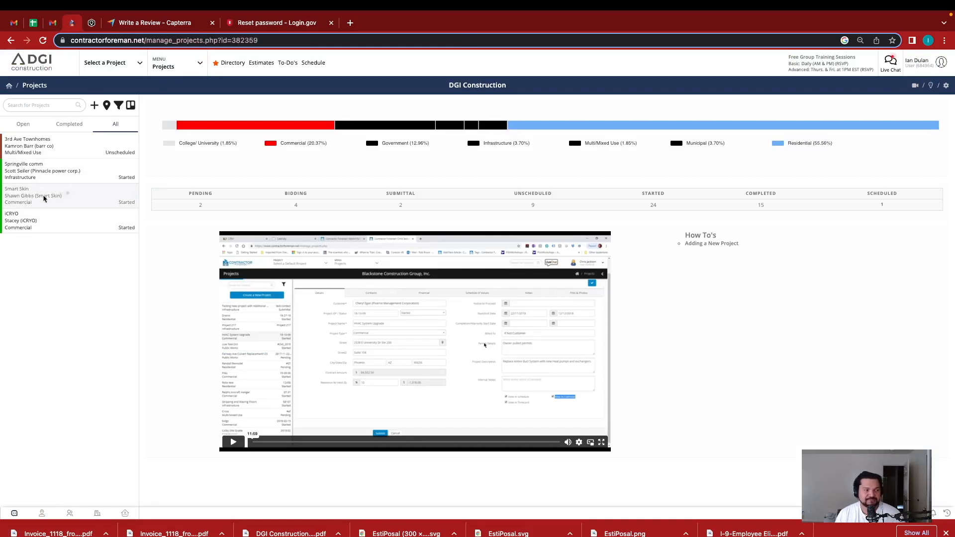
{"action": "left_click", "coordinate": [33, 196]}
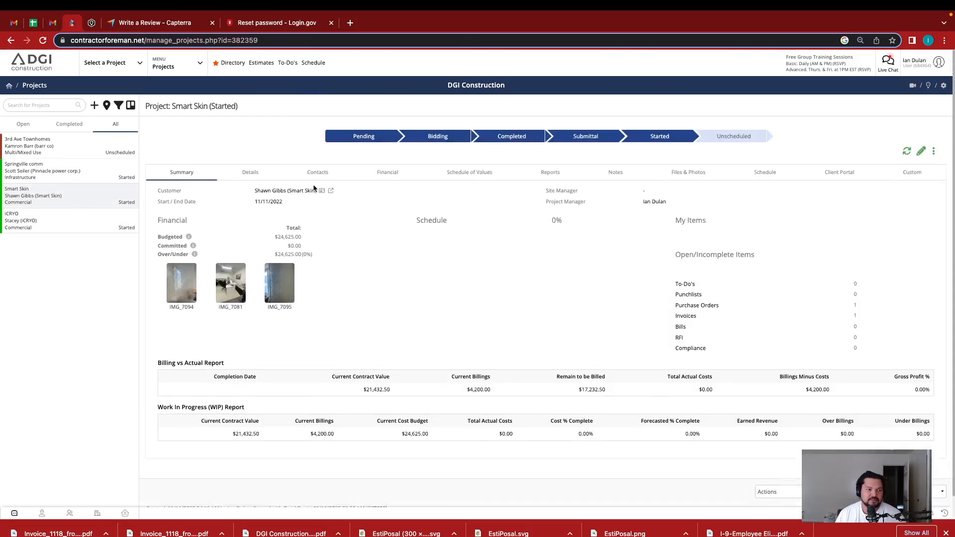
{"action": "left_click", "coordinate": [388, 172]}
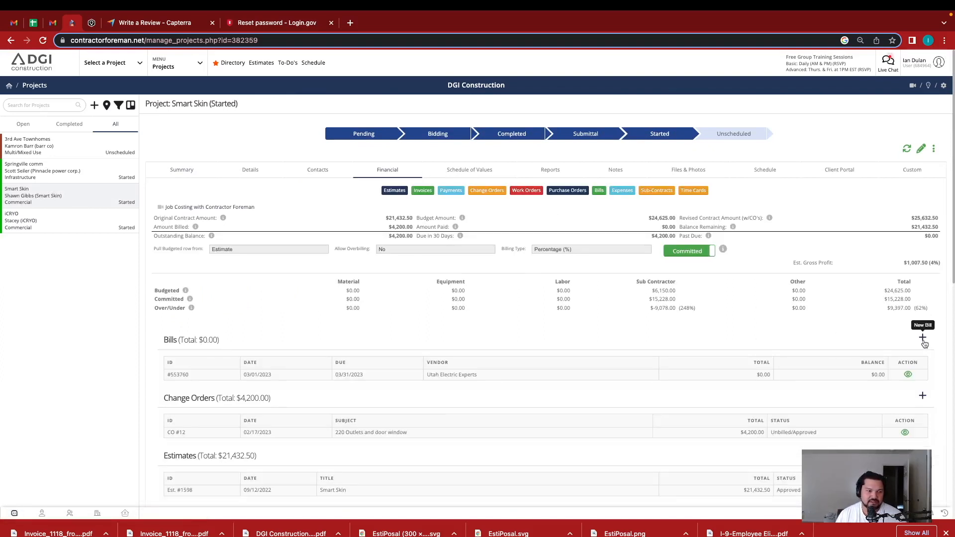
{"action": "left_click", "coordinate": [922, 338]}
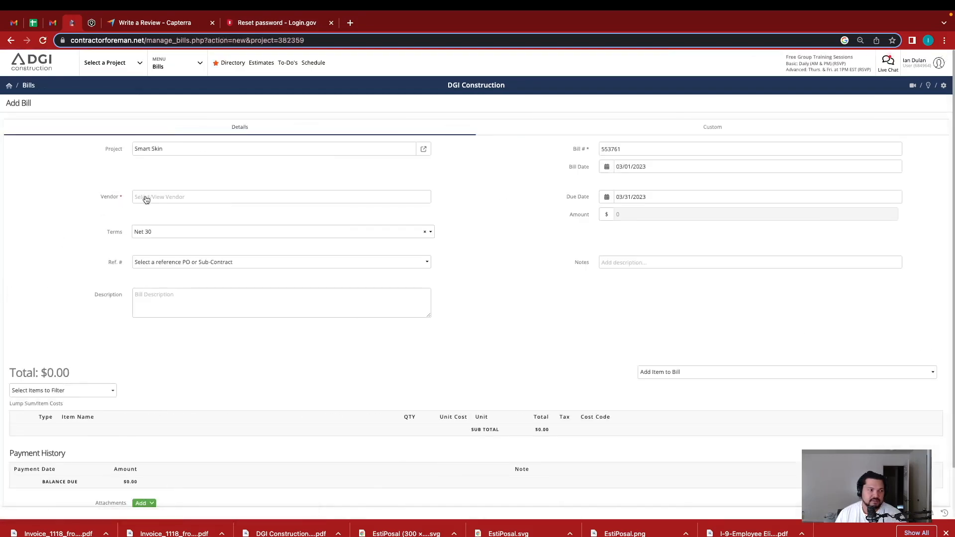
- Search contractors for 'justin' and set Utah Electric Experts as the bill's vendor
{"action": "left_click", "coordinate": [280, 196]}
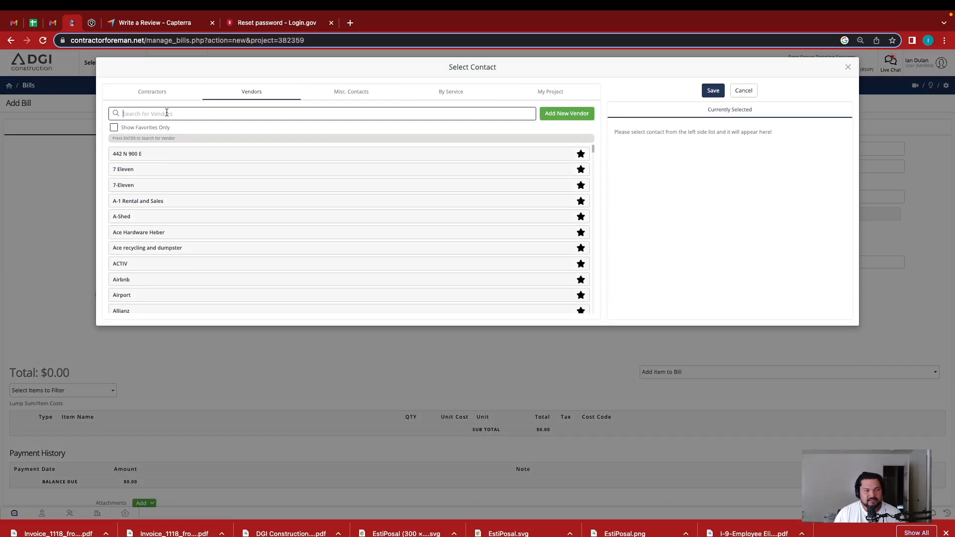
{"action": "left_click", "coordinate": [151, 92]}
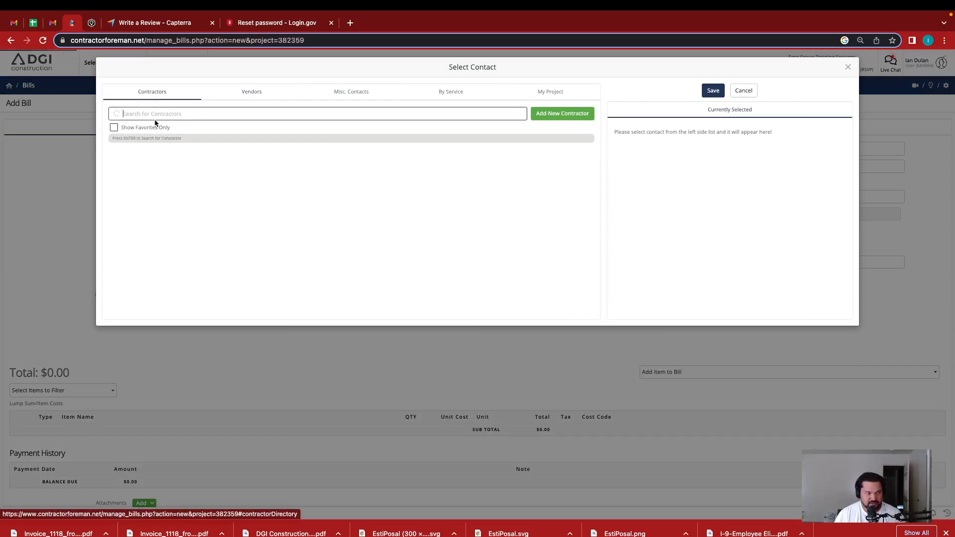
{"action": "type", "text": "justin"}
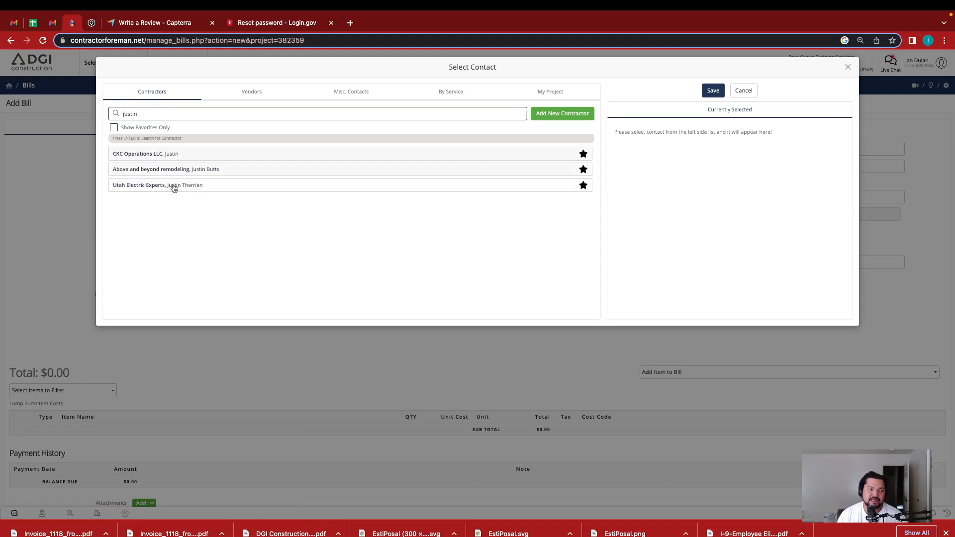
{"action": "left_click", "coordinate": [138, 185]}
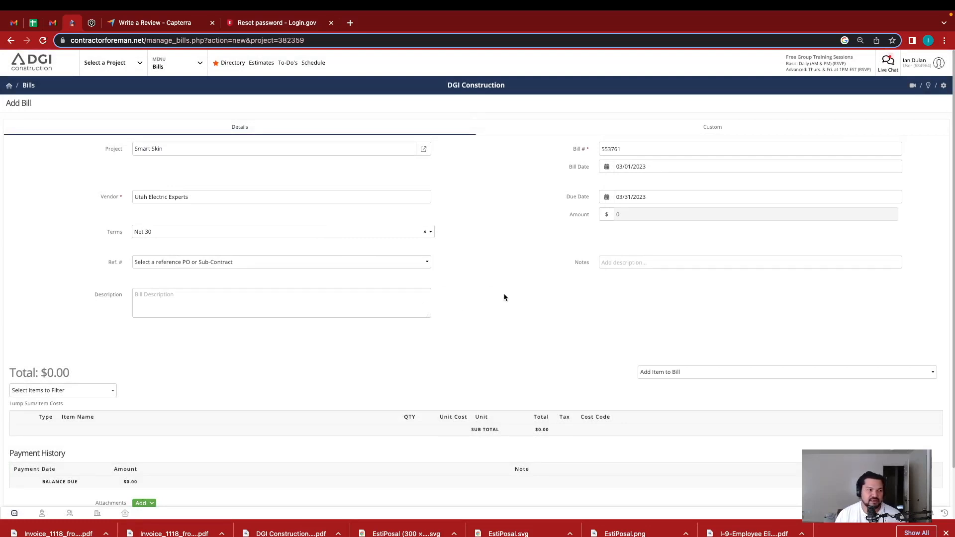
{"action": "scroll", "scroll_direction": "down", "scroll_amount": 3}
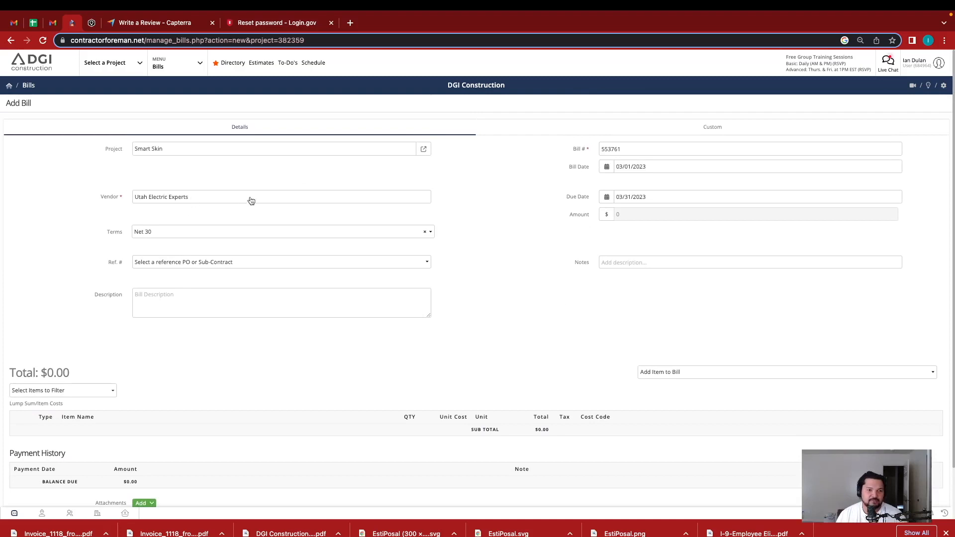
{"action": "mouse_move", "coordinate": [670, 398]}
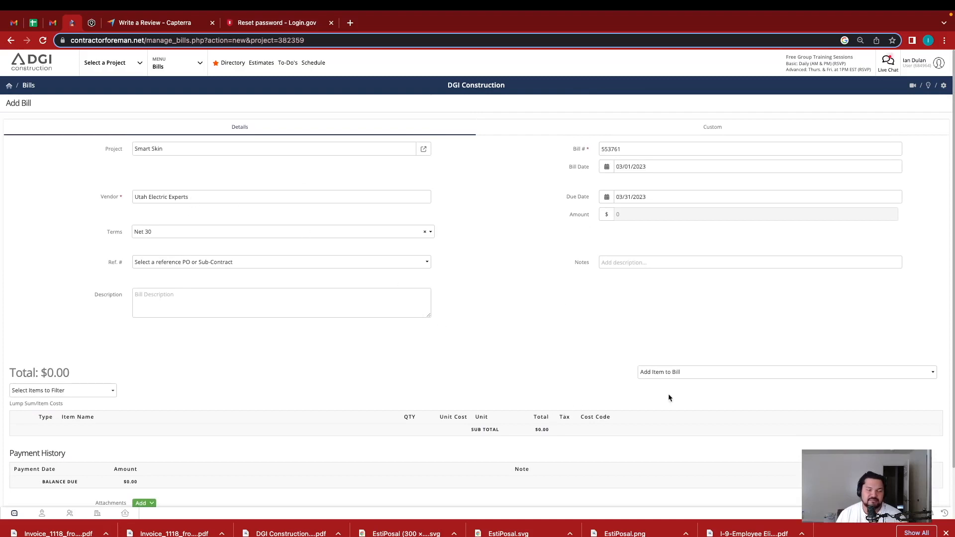
- Import the 220 Electrical install item from sub-contract SC #1042, totalling $3,728.00
{"action": "left_click", "coordinate": [787, 372]}
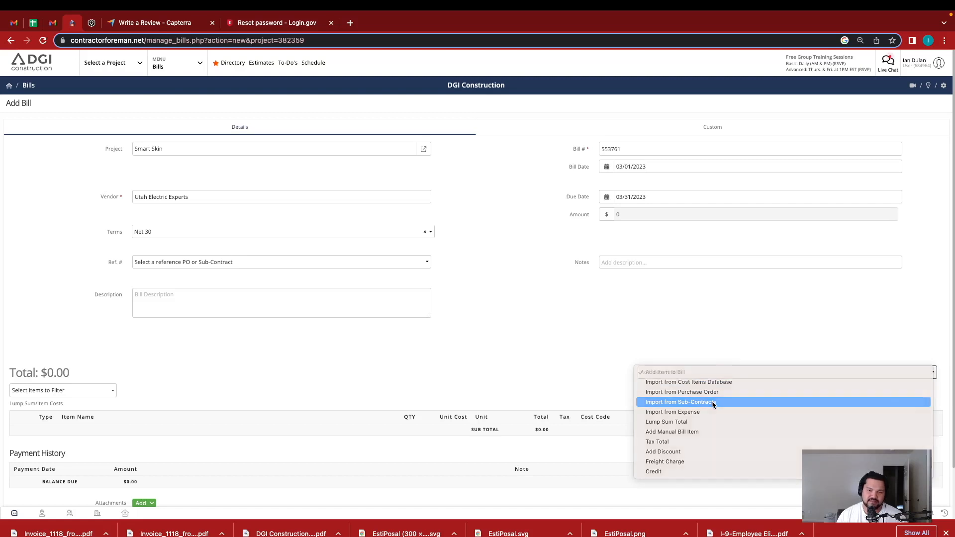
{"action": "left_click", "coordinate": [679, 401]}
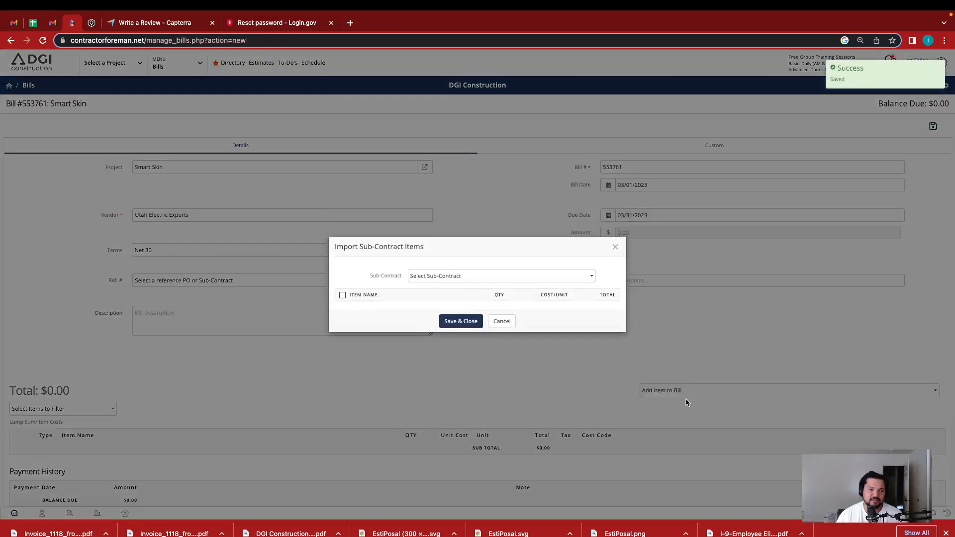
{"action": "left_click", "coordinate": [500, 275]}
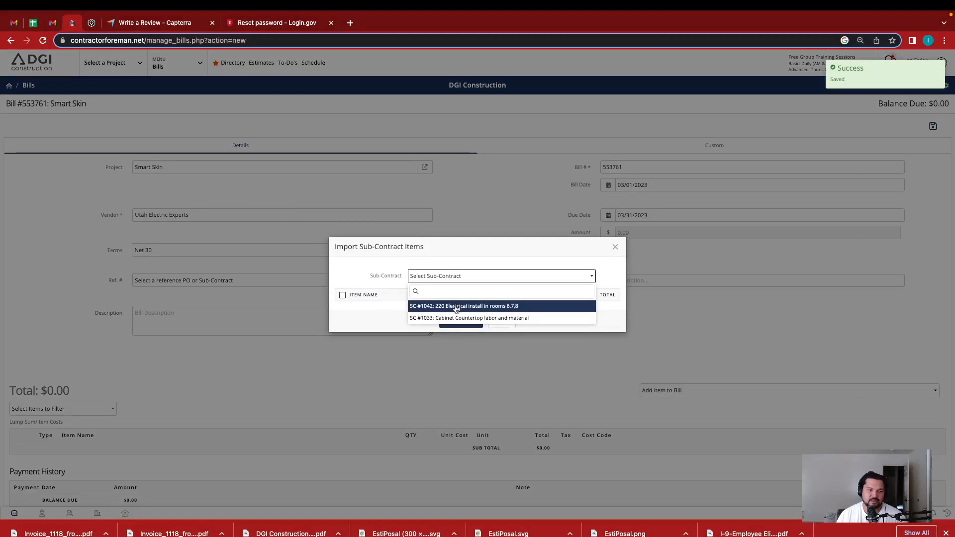
{"action": "left_click", "coordinate": [463, 306]}
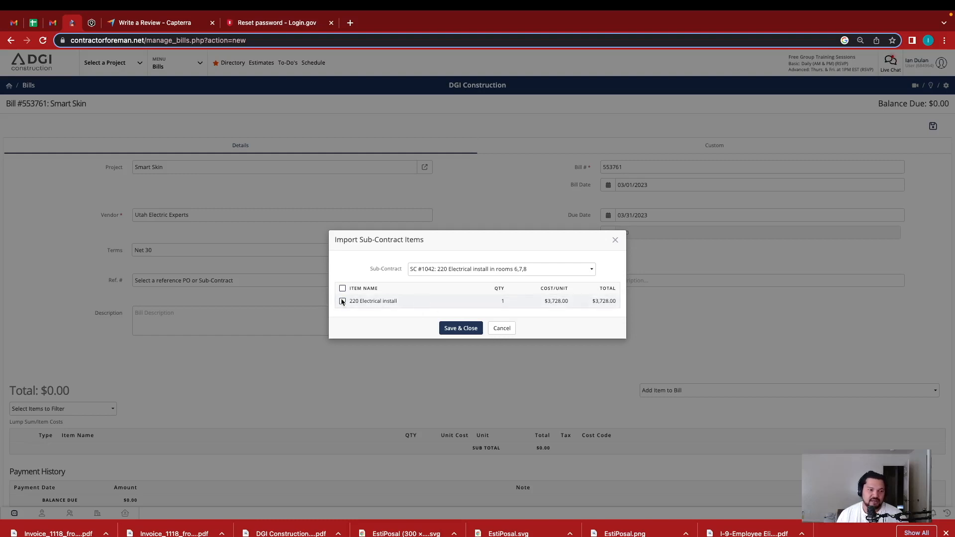
{"action": "left_click", "coordinate": [342, 301]}
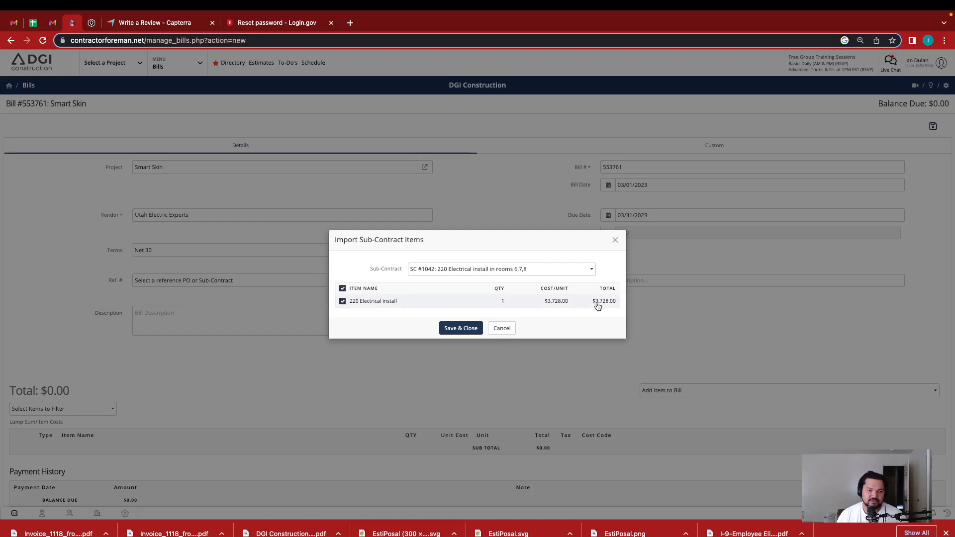
{"action": "left_click", "coordinate": [461, 328]}
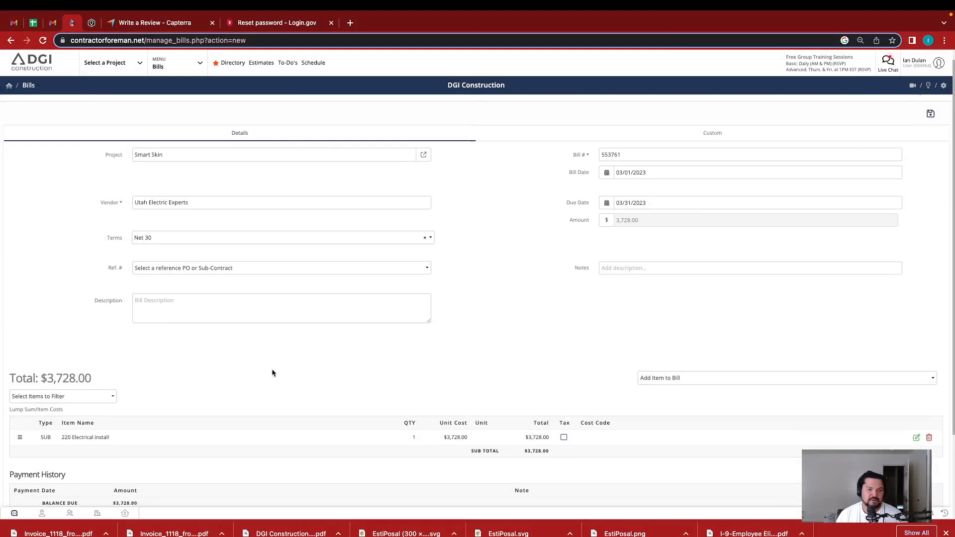
- Upload the Invoice_1118 PDF as an attachment on the bill
{"action": "scroll", "scroll_direction": "down", "scroll_amount": 3}
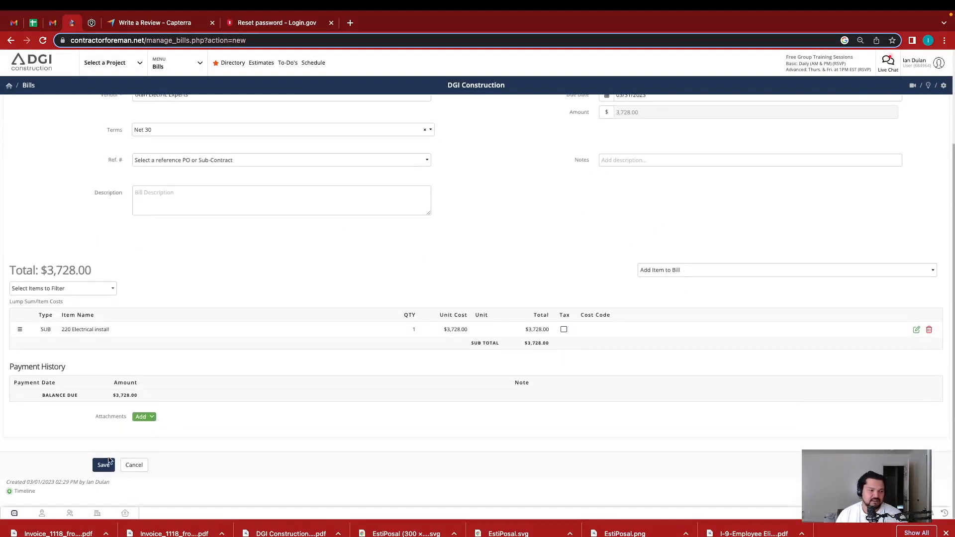
{"action": "left_click", "coordinate": [144, 416]}
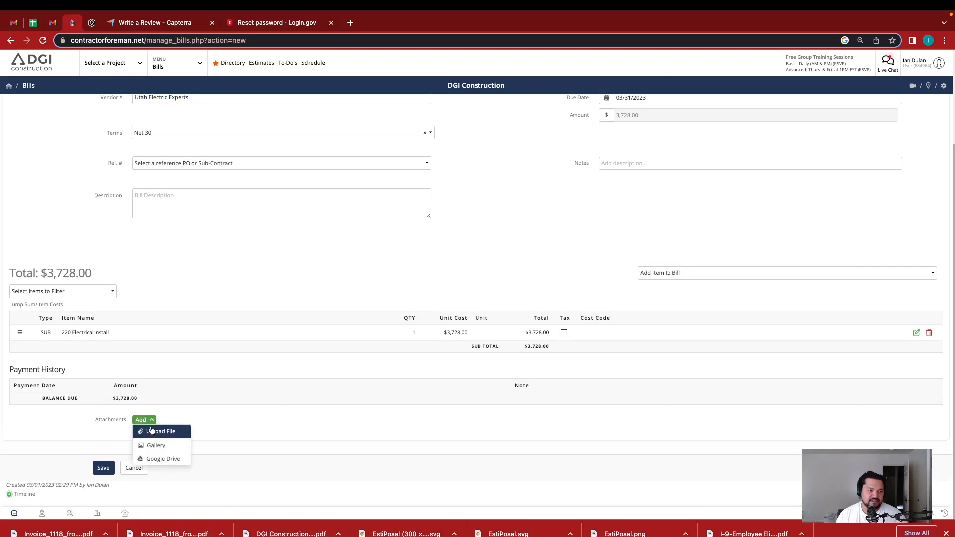
{"action": "left_click", "coordinate": [160, 431]}
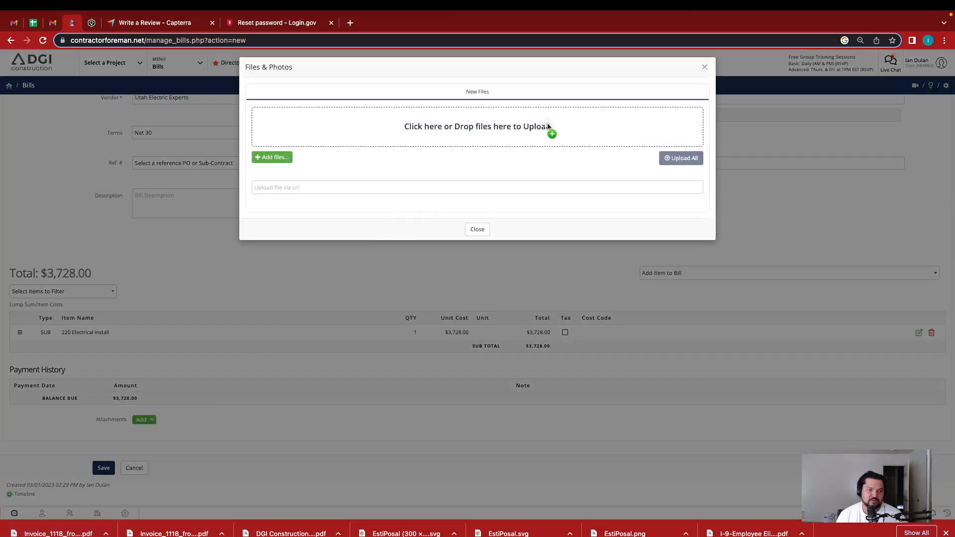
{"action": "left_click", "coordinate": [477, 229]}
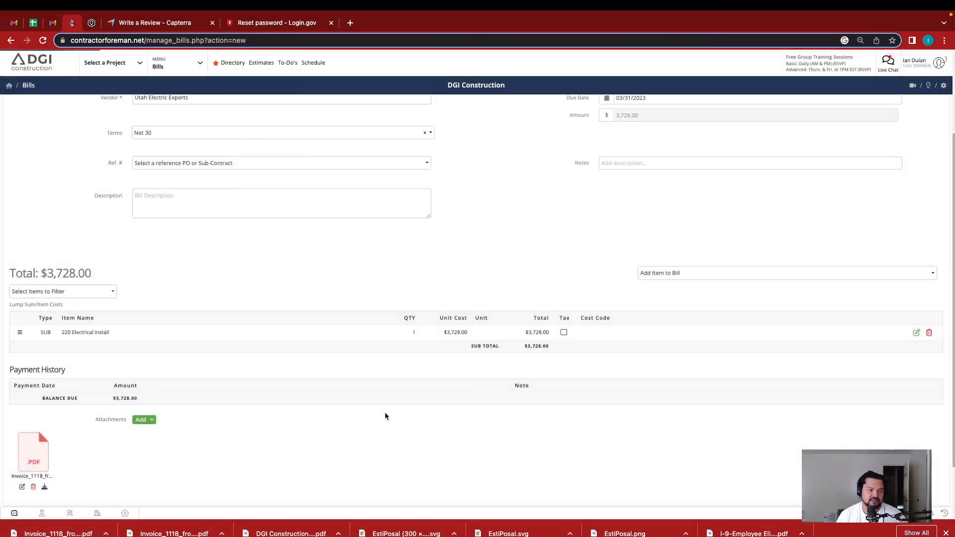
{"action": "mouse_move", "coordinate": [59, 450]}
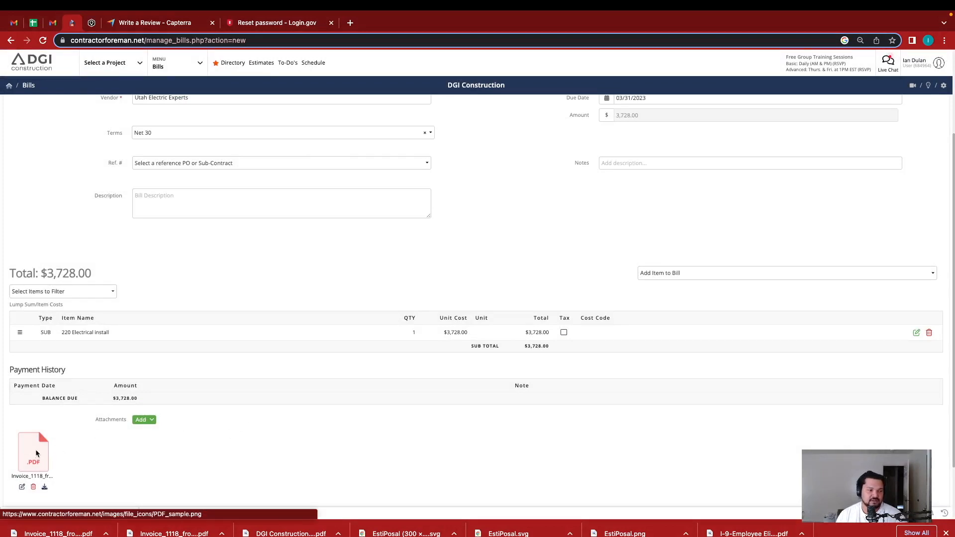
- Preview the attached invoice PDF, then bring up the Ref. # sub-contract options
{"action": "left_click", "coordinate": [33, 453]}
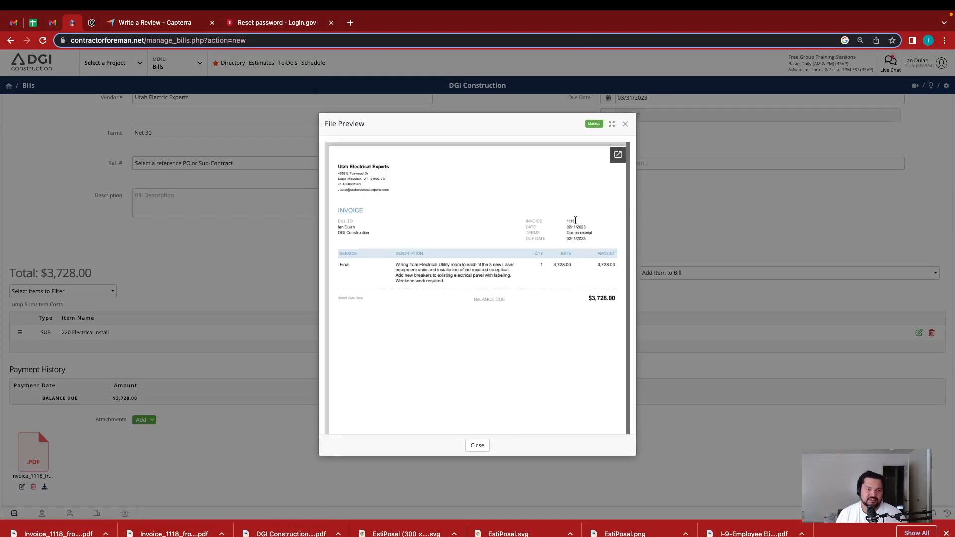
{"action": "mouse_move", "coordinate": [575, 220]}
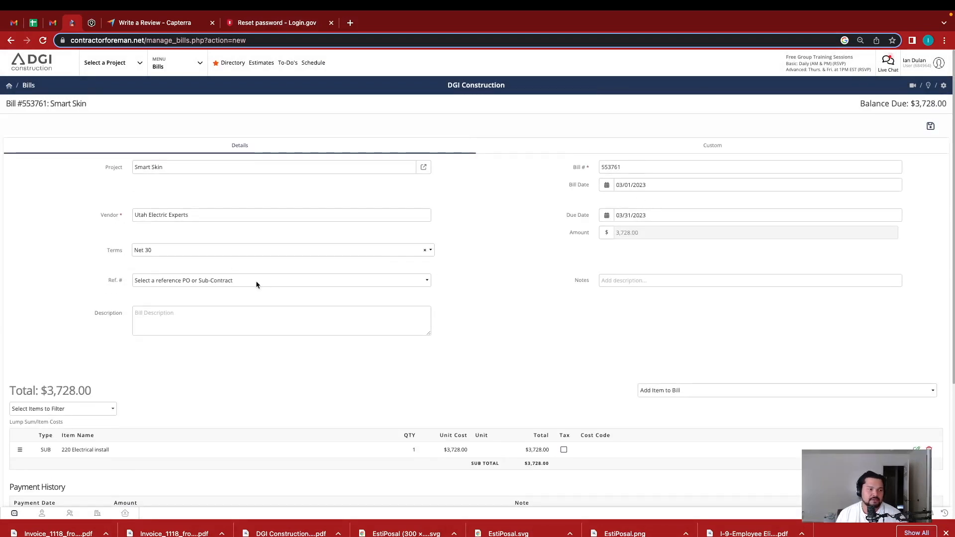
{"action": "left_click", "coordinate": [281, 280]}
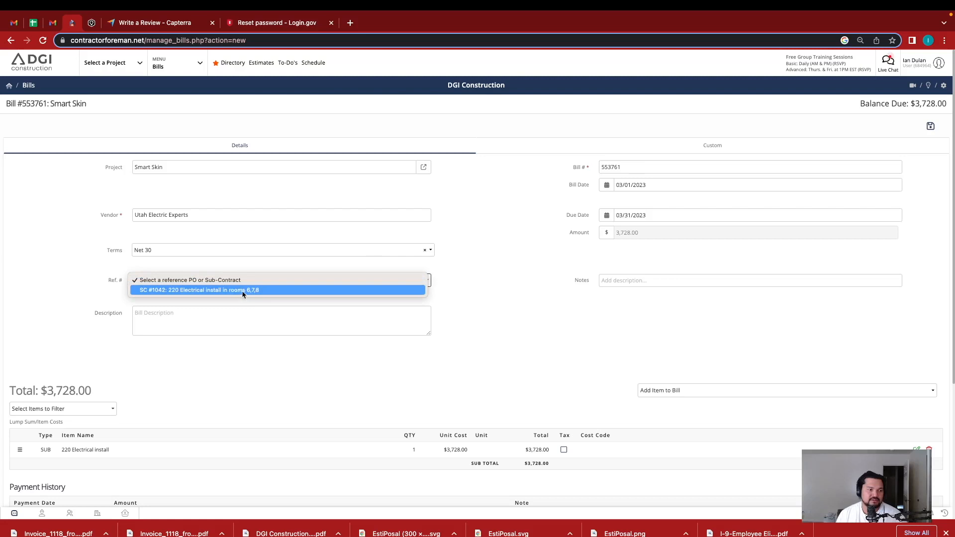
- Reference SC #1042 and change the bill date from 03/01/2023 to 02/11/2023
{"action": "left_click", "coordinate": [193, 290]}
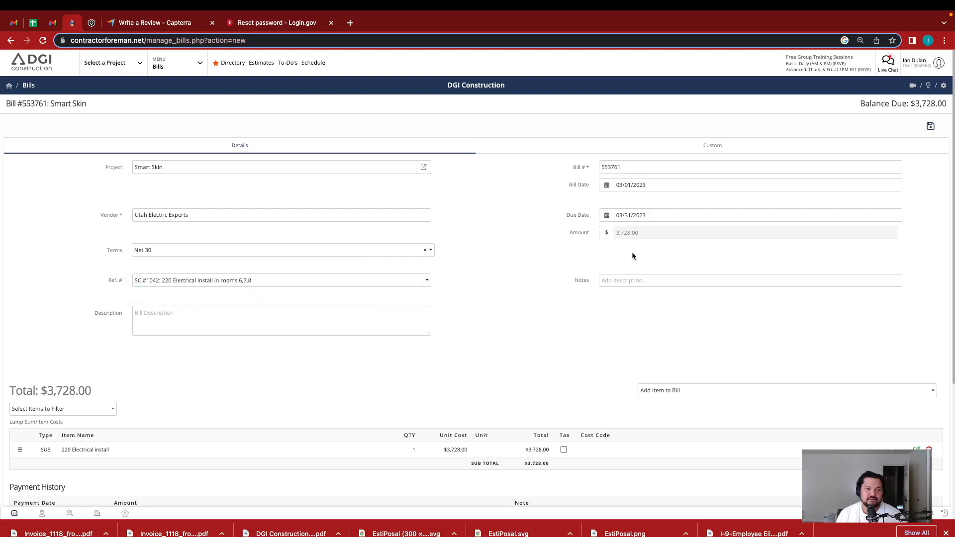
{"action": "mouse_move", "coordinate": [619, 222]}
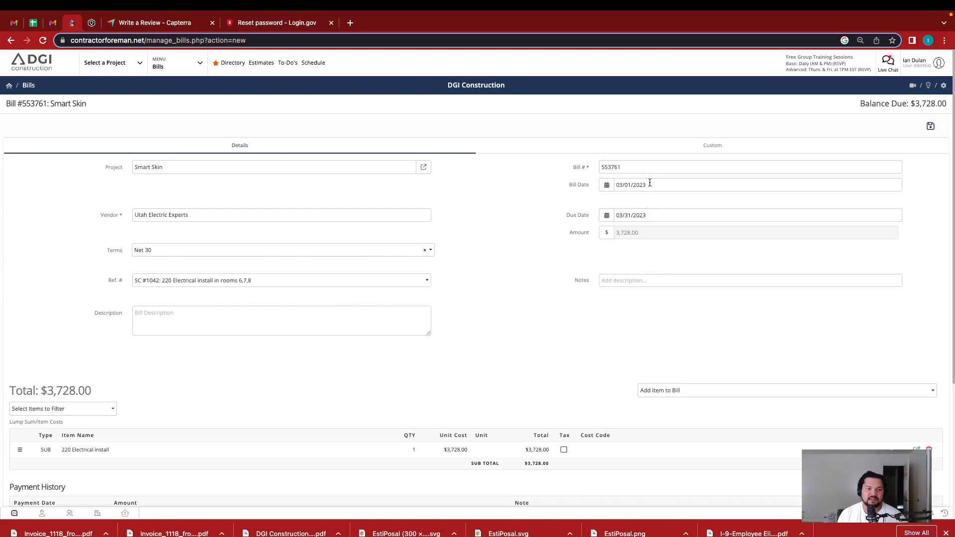
{"action": "left_click", "coordinate": [749, 184]}
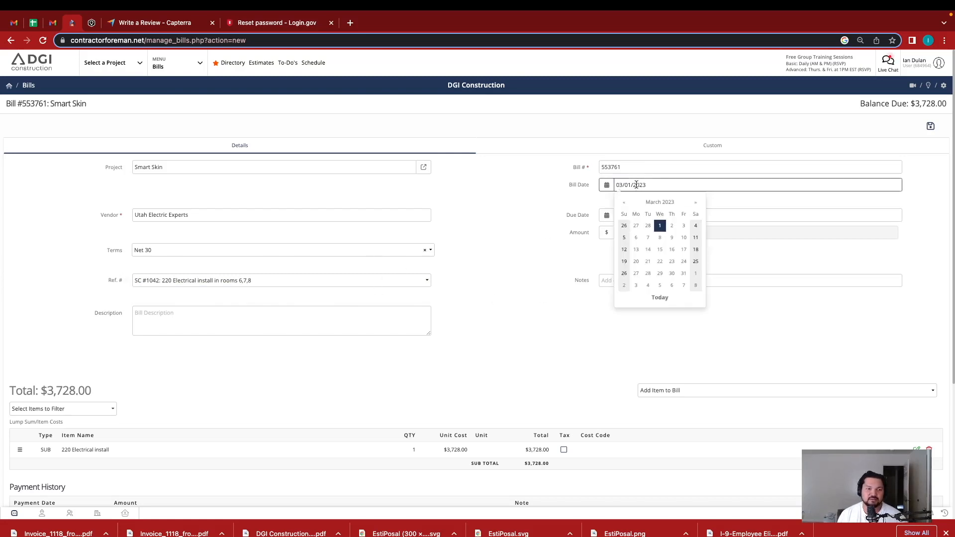
{"action": "left_click", "coordinate": [624, 202]}
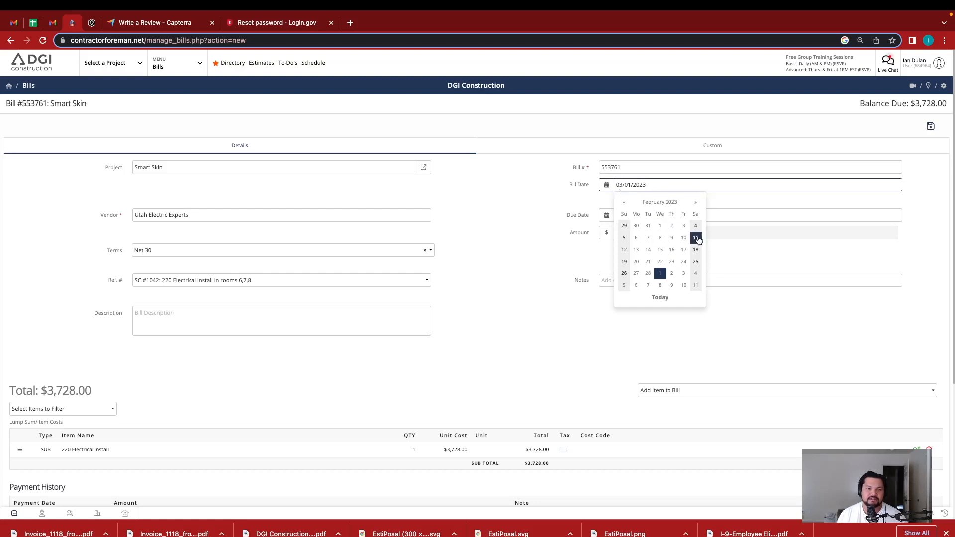
{"action": "left_click", "coordinate": [695, 237]}
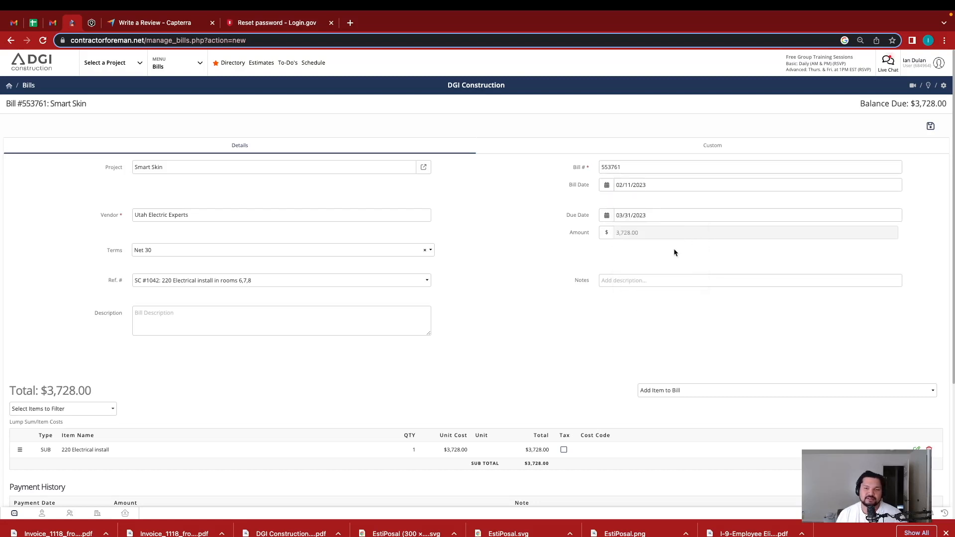
{"action": "mouse_move", "coordinate": [630, 238]}
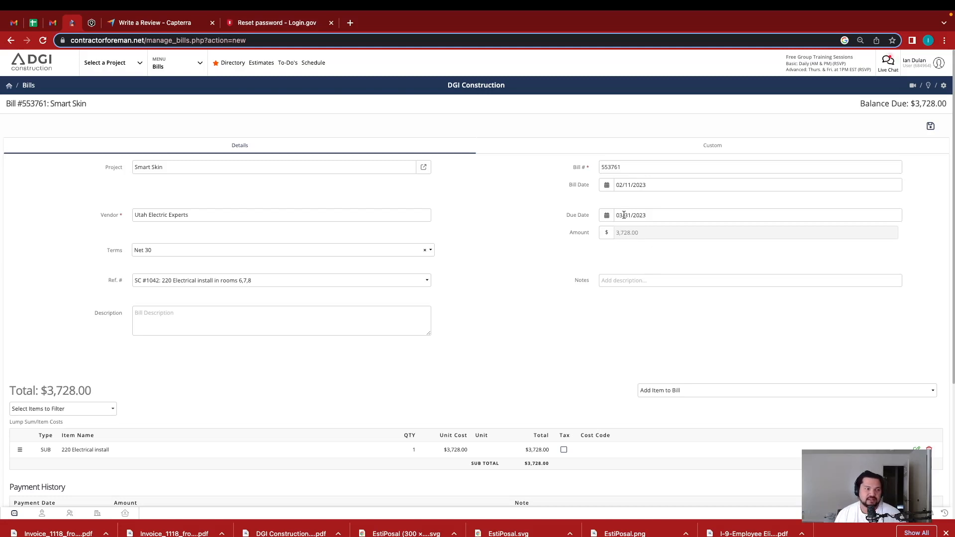
{"action": "mouse_move", "coordinate": [387, 254]}
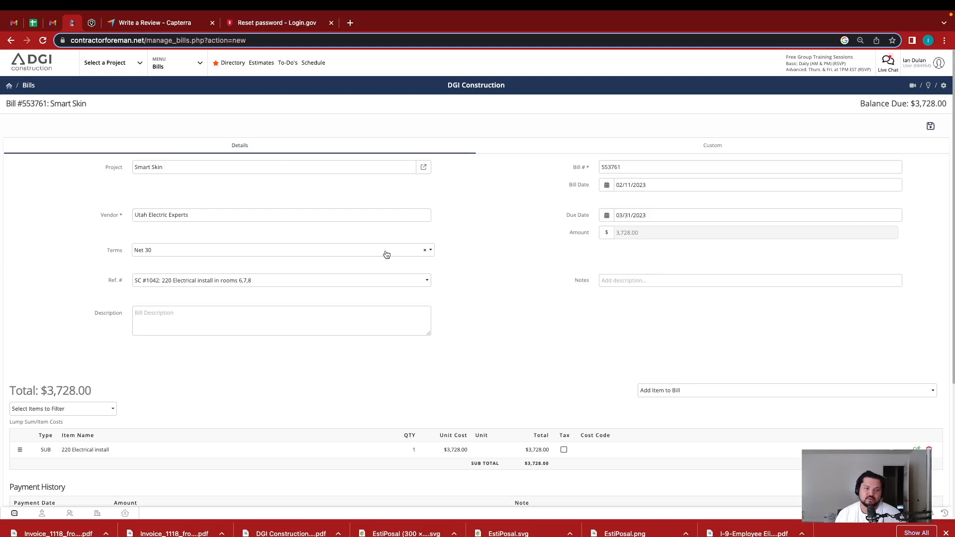
{"action": "mouse_move", "coordinate": [580, 210]}
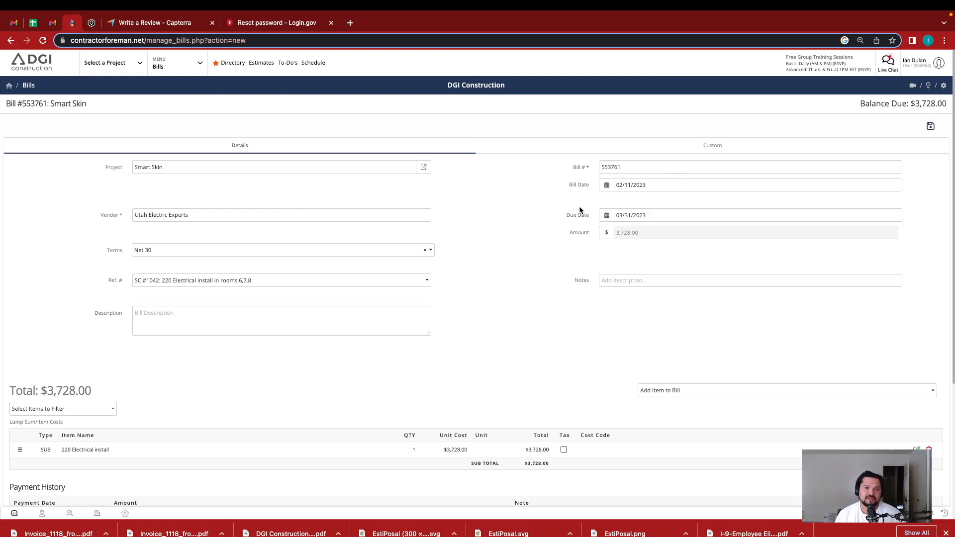
{"action": "mouse_move", "coordinate": [339, 237]}
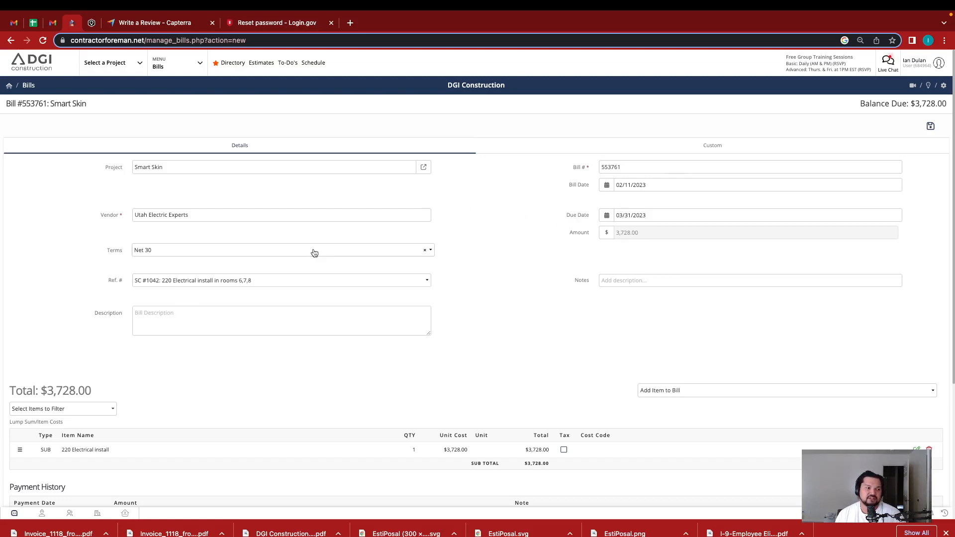
{"action": "mouse_move", "coordinate": [671, 225]}
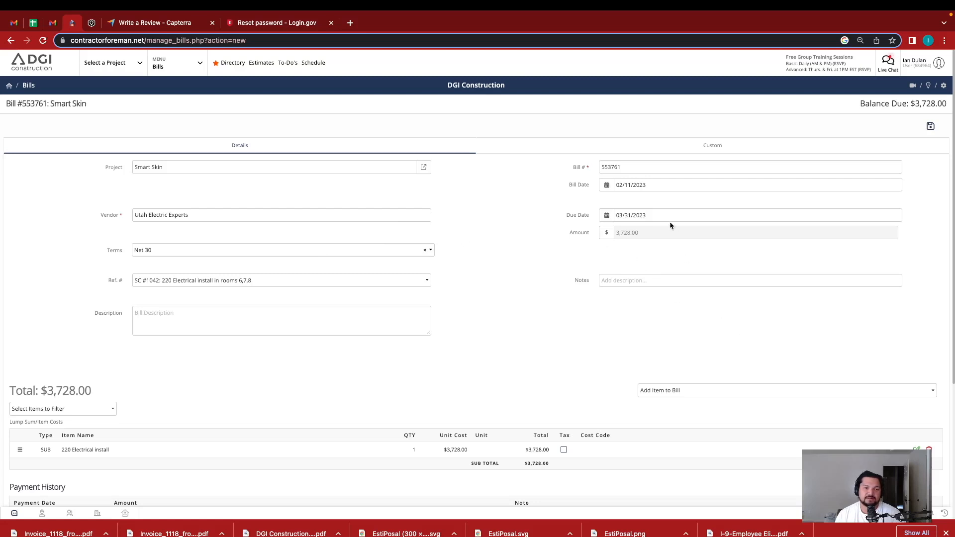
- Change the bill's due date from 03/31/2023 to 04/08/2023
{"action": "left_click", "coordinate": [755, 215]}
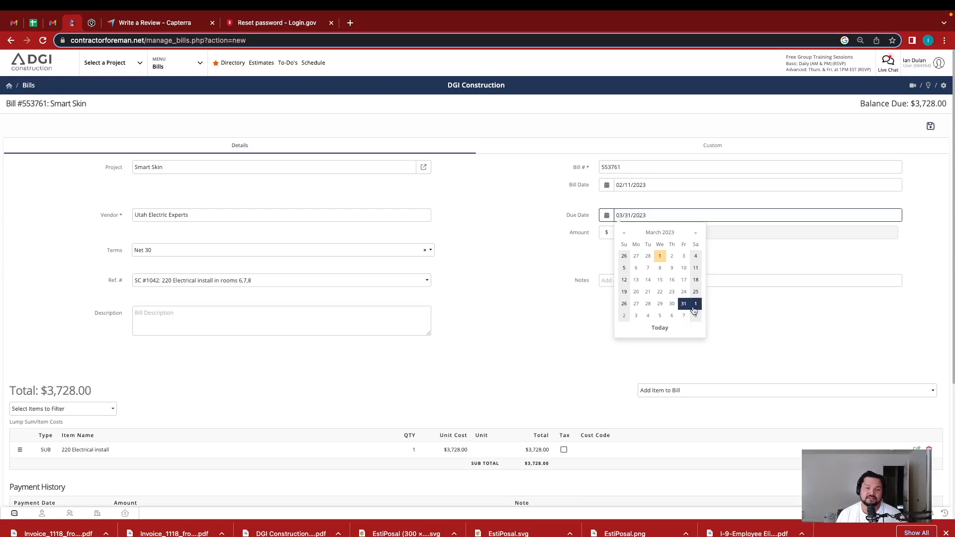
{"action": "mouse_move", "coordinate": [692, 312]}
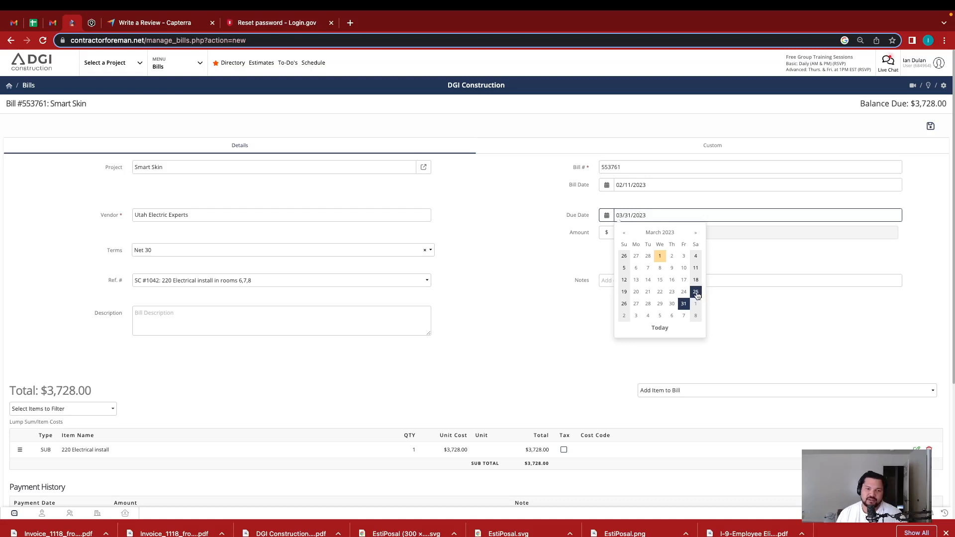
{"action": "mouse_move", "coordinate": [696, 291]}
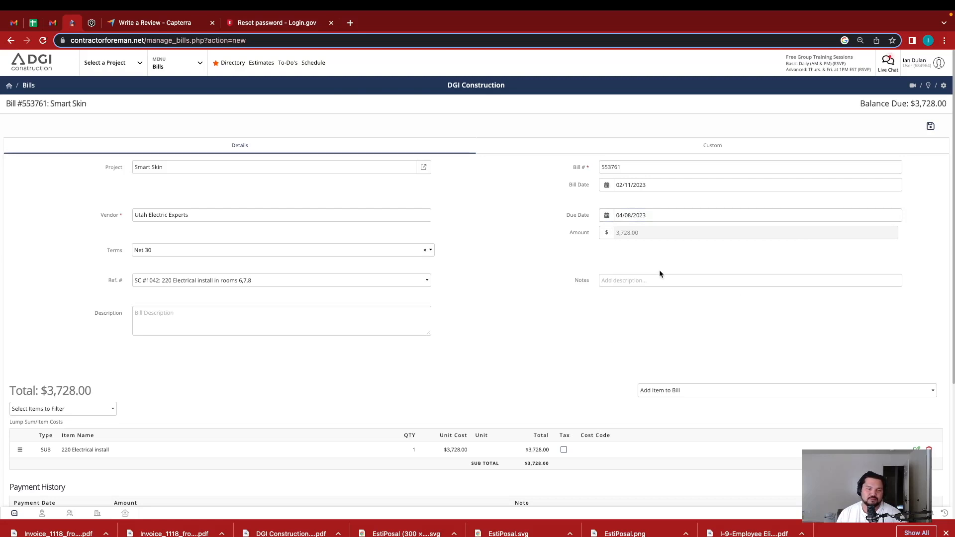
{"action": "scroll", "scroll_direction": "down", "scroll_amount": 3}
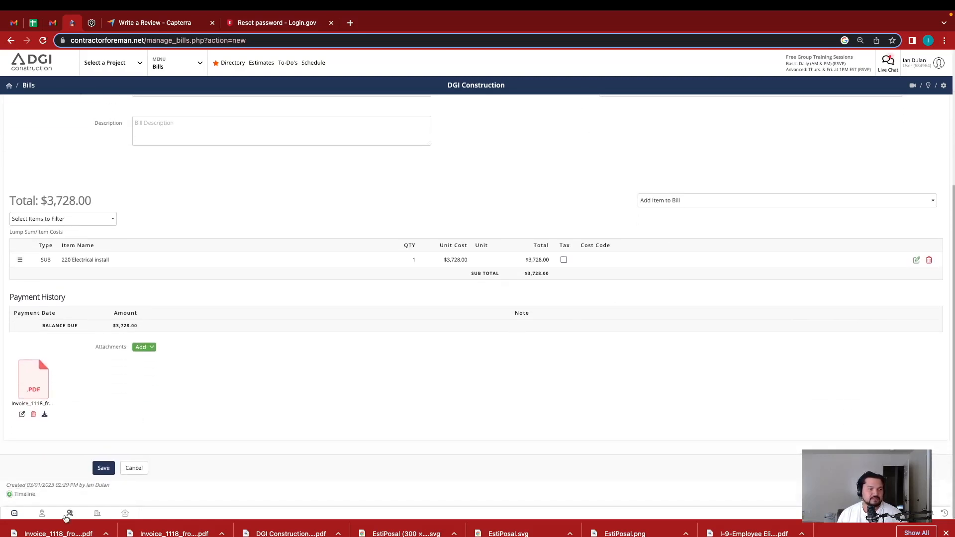
- Save bill #553761 with bill date 02/11/2023 and due date 04/08/2023
{"action": "left_click", "coordinate": [103, 468]}
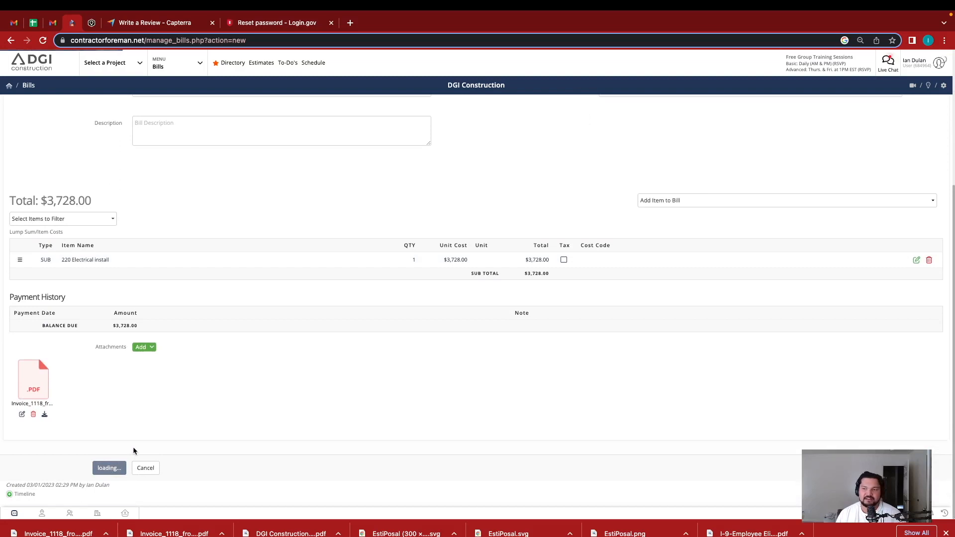
{"action": "left_click", "coordinate": [108, 468]}
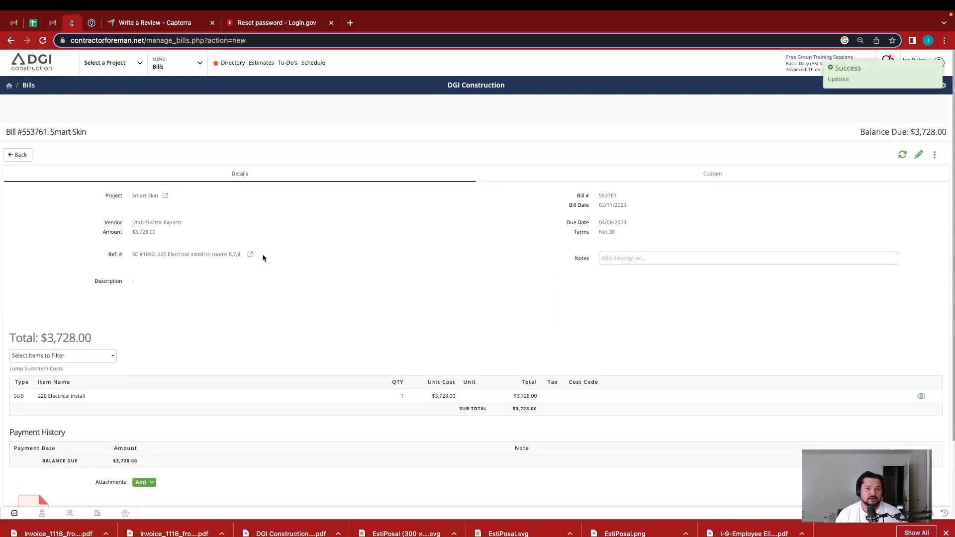
{"action": "left_click", "coordinate": [177, 62]}
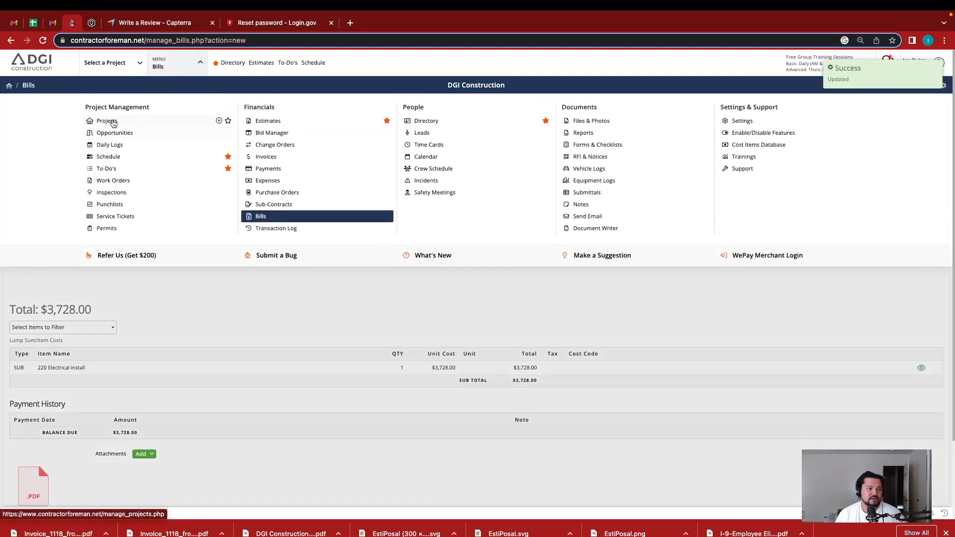
- Go through Projects to Smart Skin's Financial tab to review its bills, including #553761
{"action": "left_click", "coordinate": [106, 120]}
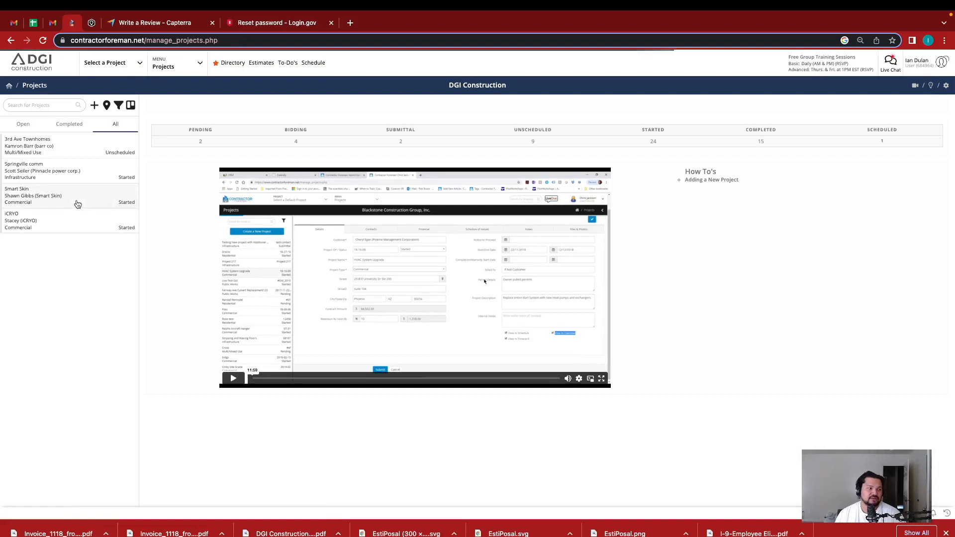
{"action": "left_click", "coordinate": [33, 196]}
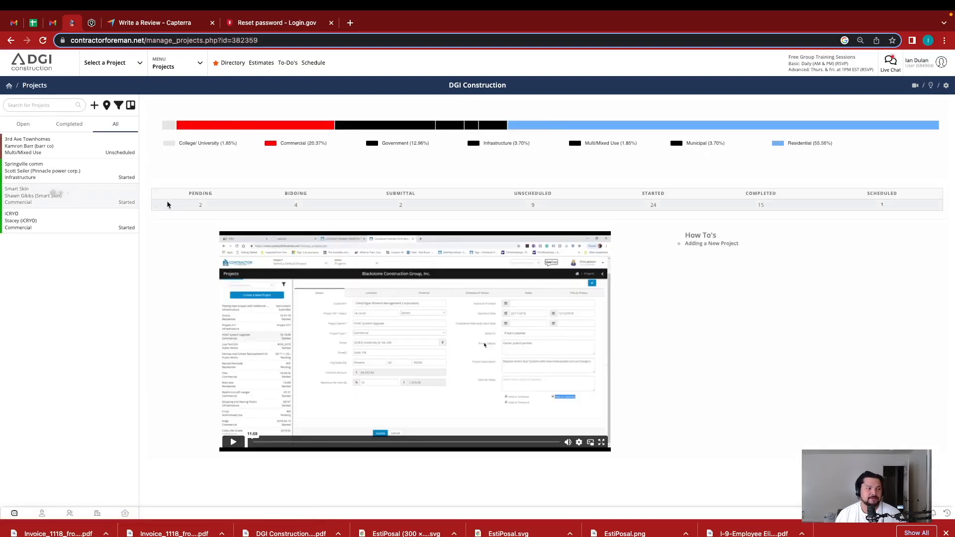
{"action": "left_click", "coordinate": [33, 196]}
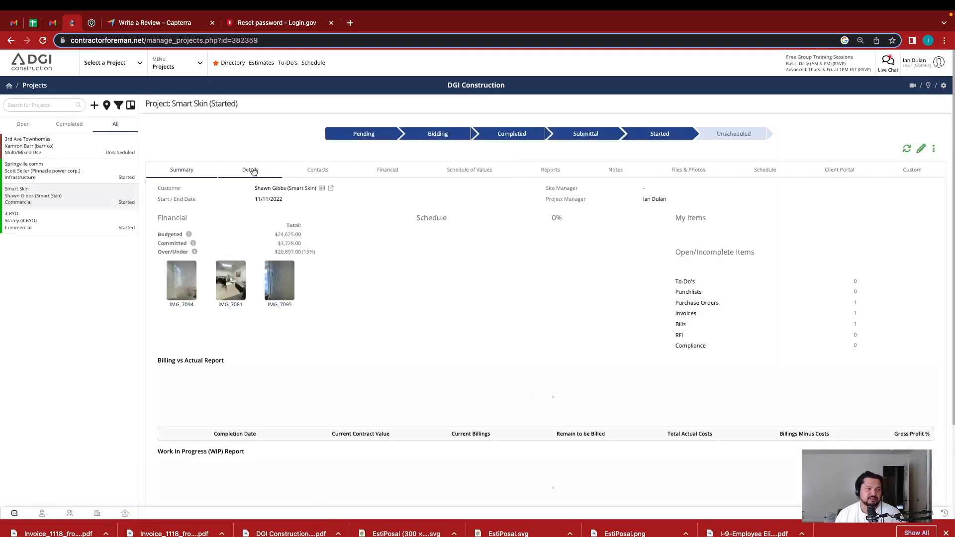
{"action": "left_click", "coordinate": [388, 169]}
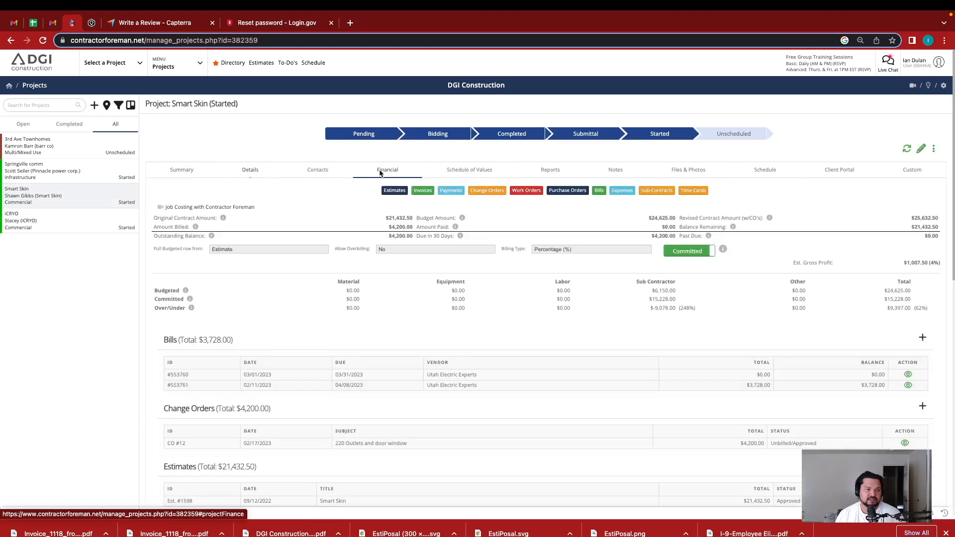
- Scroll Smart Skin's Financial tab past Bills, Change Orders and Invoices to Sub-Contracts
{"action": "scroll", "scroll_direction": "down", "scroll_amount": 3}
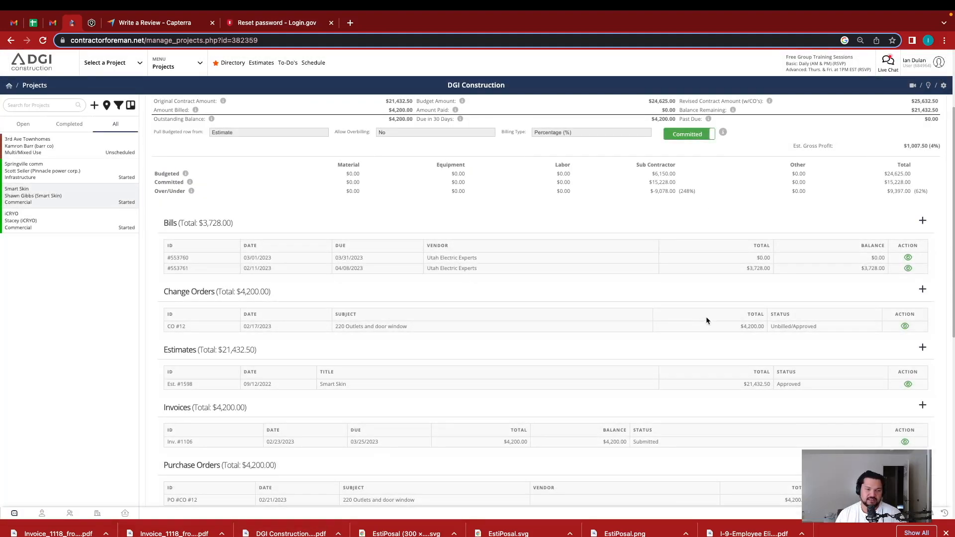
{"action": "scroll", "scroll_direction": "down", "scroll_amount": 3}
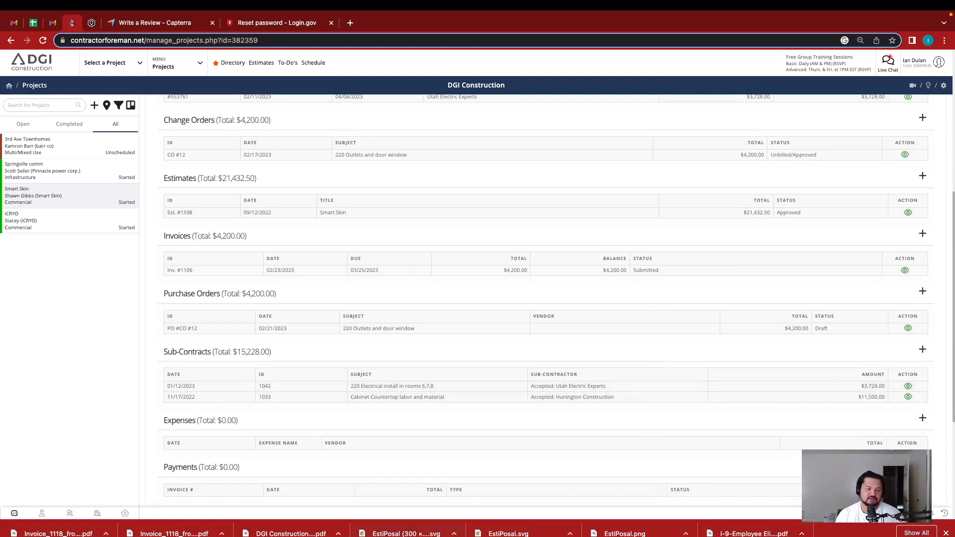
{"action": "mouse_move", "coordinate": [721, 390]}
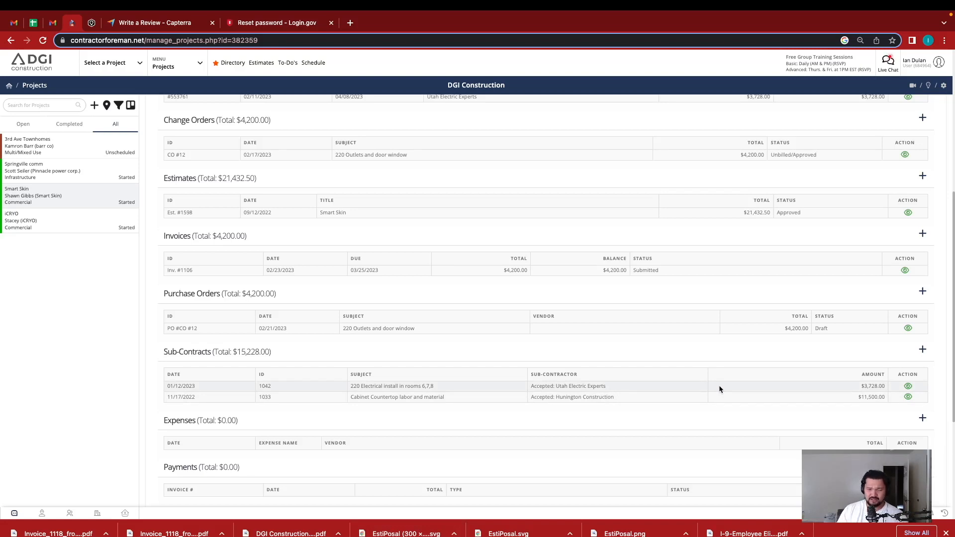
{"action": "mouse_move", "coordinate": [754, 400]}
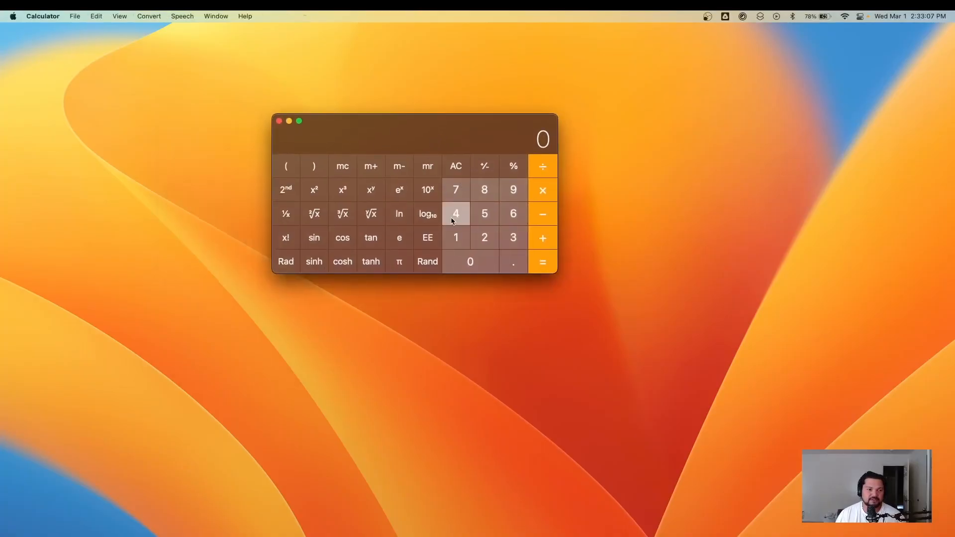
- Key 472 into Calculator, close it, and return to Smart Skin's financials in Chrome
{"action": "left_click", "coordinate": [469, 261]}
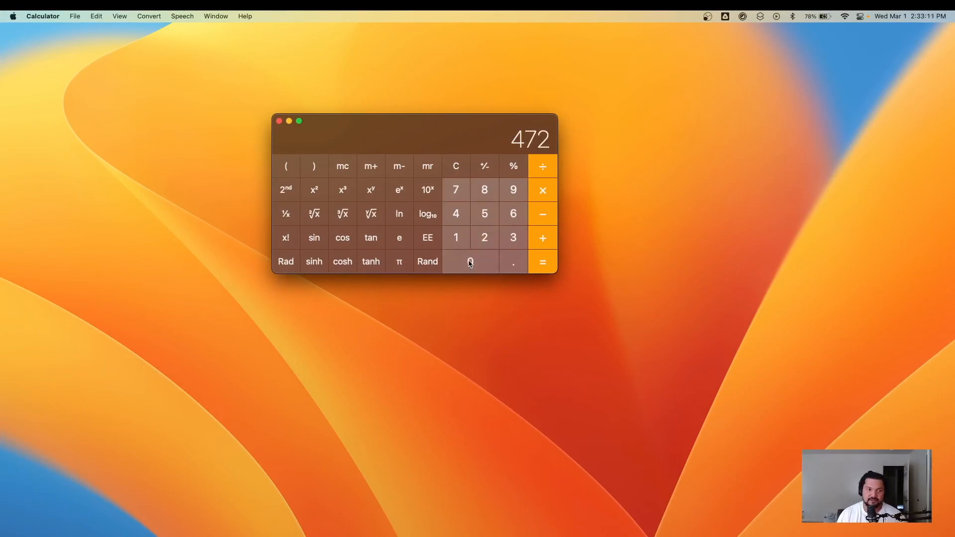
{"action": "left_click", "coordinate": [280, 120]}
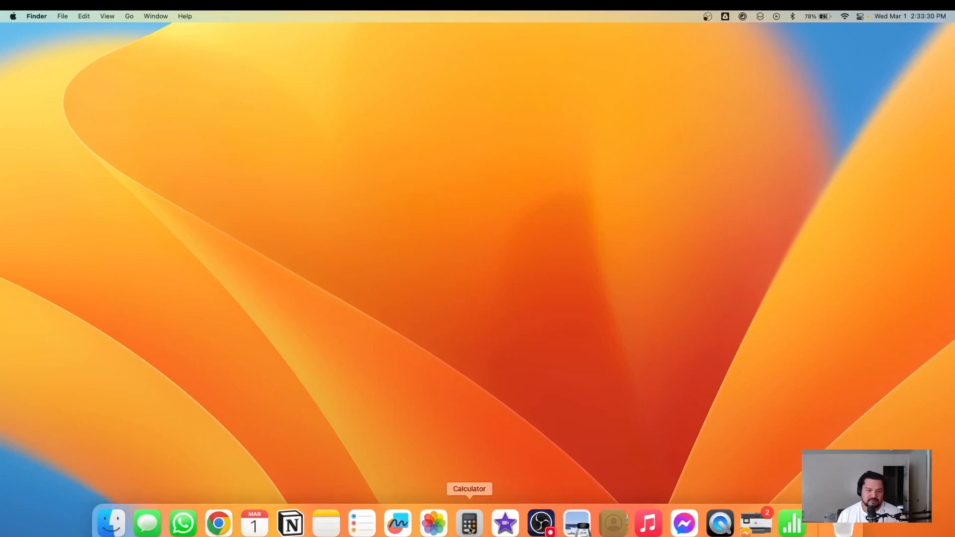
{"action": "left_click", "coordinate": [218, 523]}
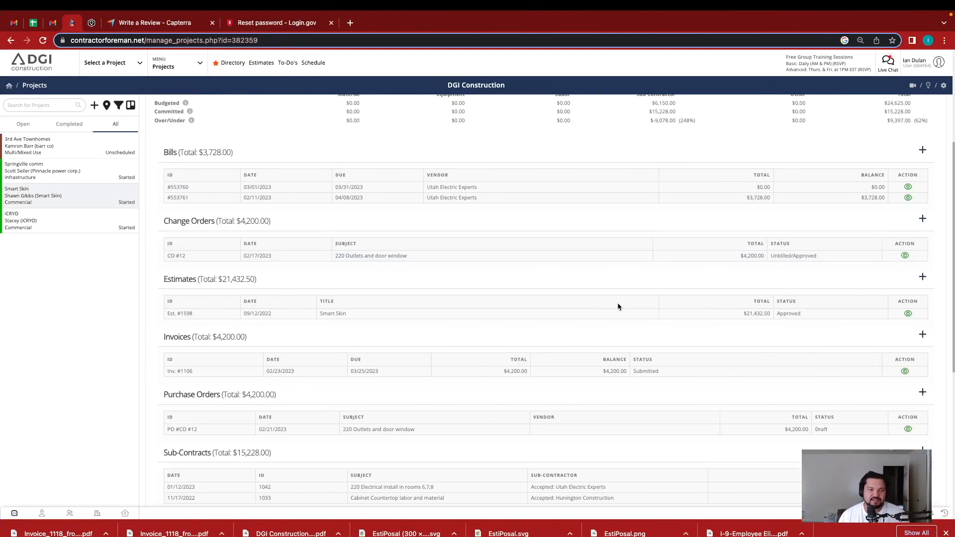
{"action": "scroll", "scroll_direction": "down", "scroll_amount": 3}
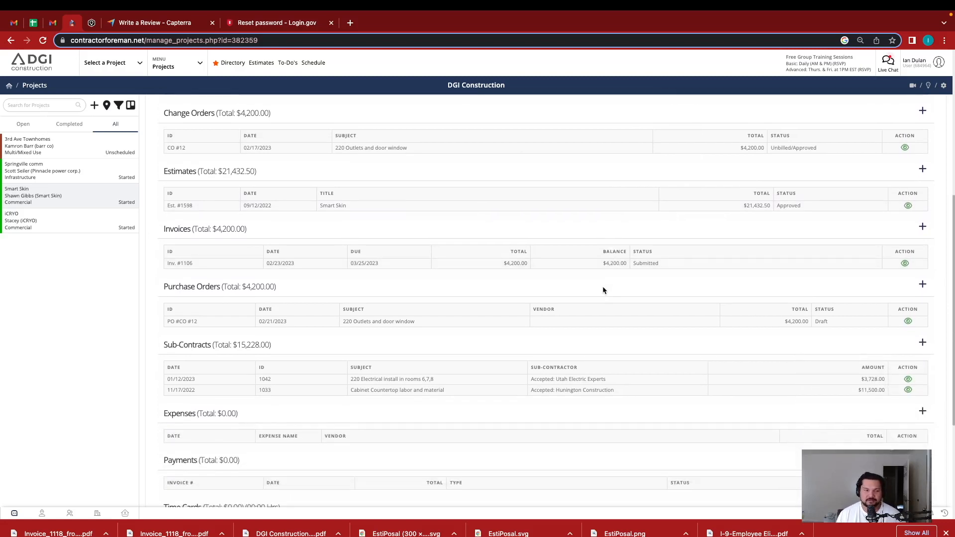
{"action": "mouse_move", "coordinate": [534, 252]}
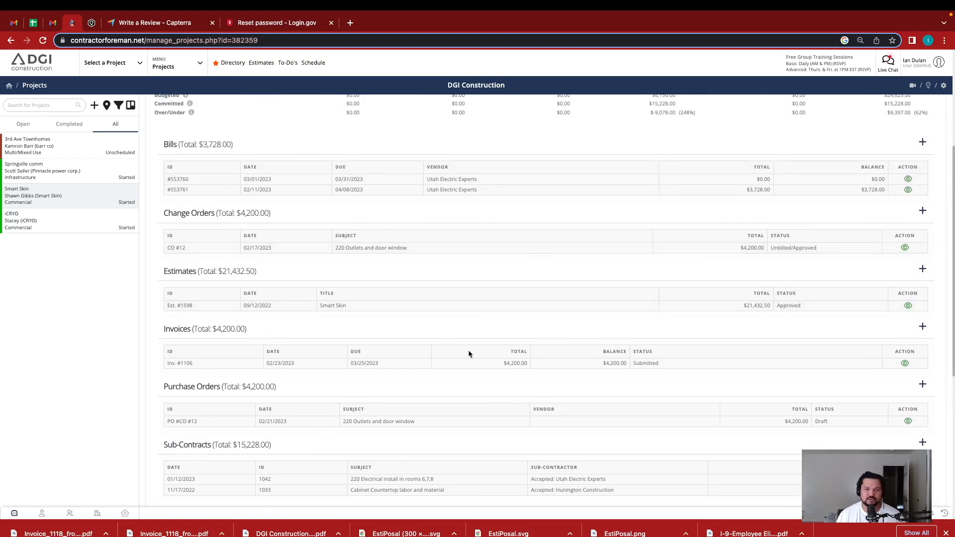
{"action": "mouse_move", "coordinate": [488, 333]}
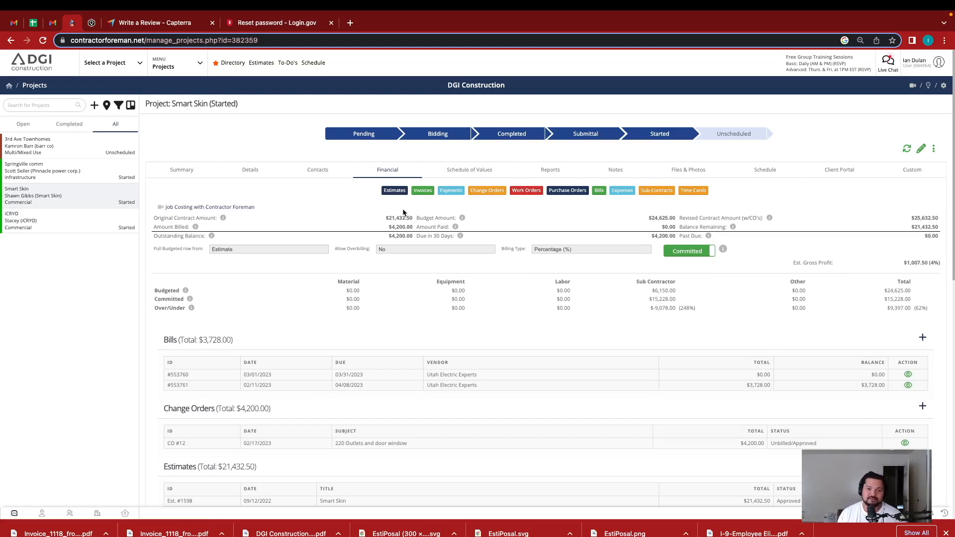
{"action": "mouse_move", "coordinate": [407, 209]}
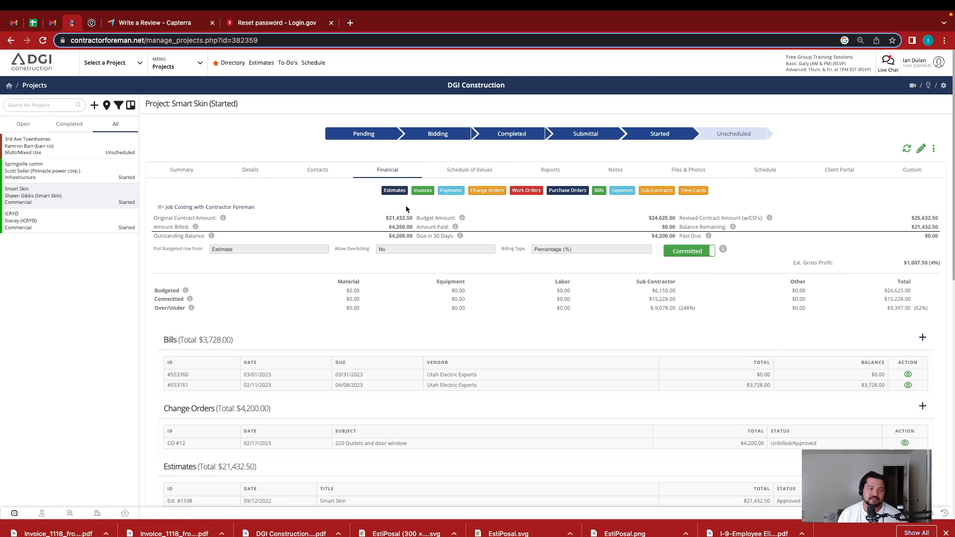